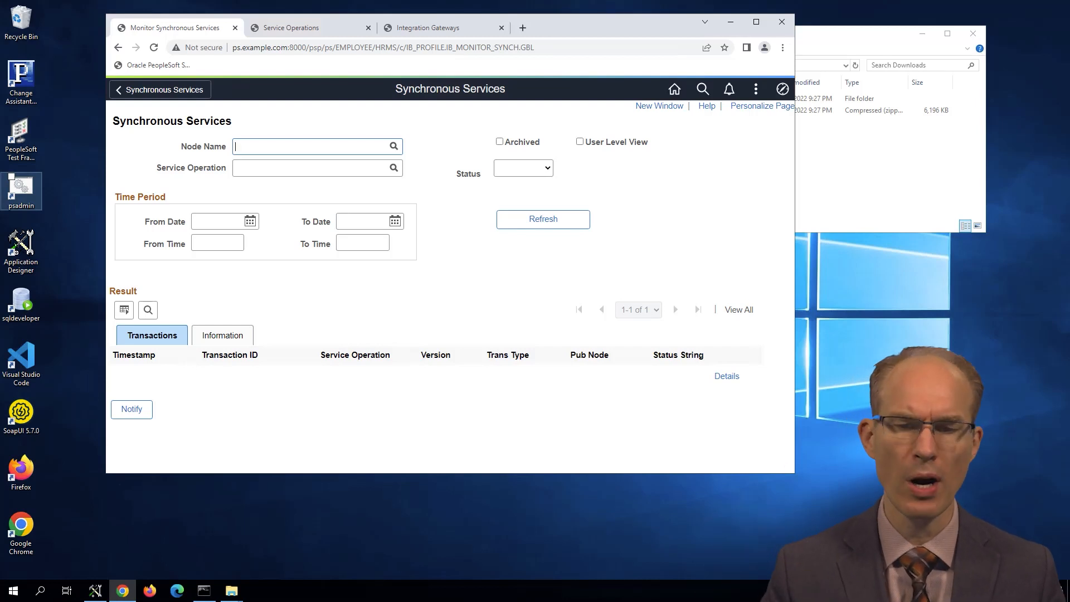
# Step: Refresh synchronous services to find failed JSM_SMS_SEND_POST, then review the routing's WS Security Basic Authentication
pyautogui.click(543, 219)
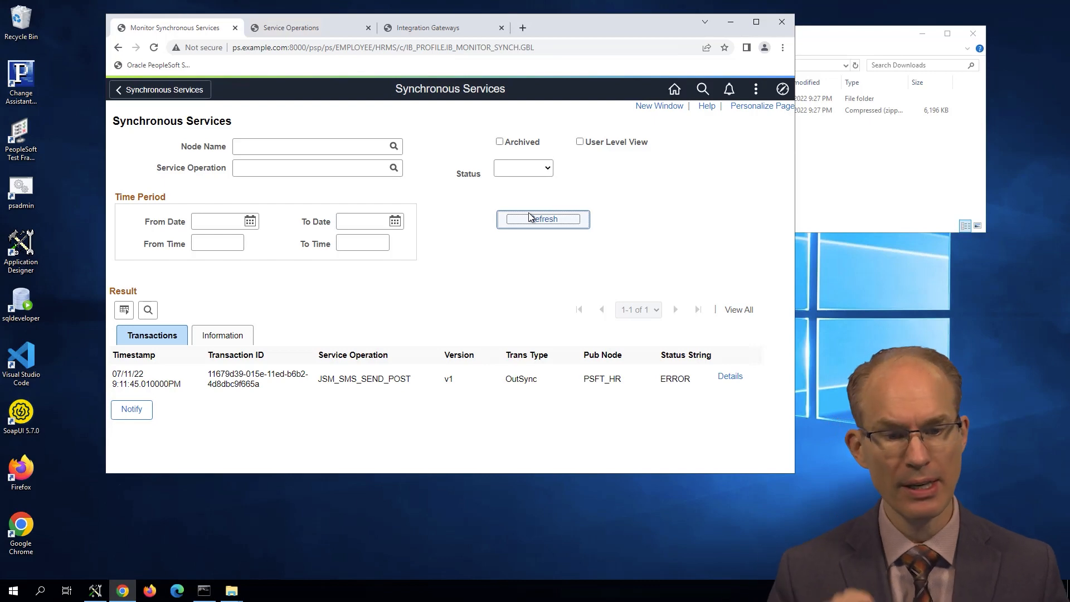
pyautogui.click(730, 377)
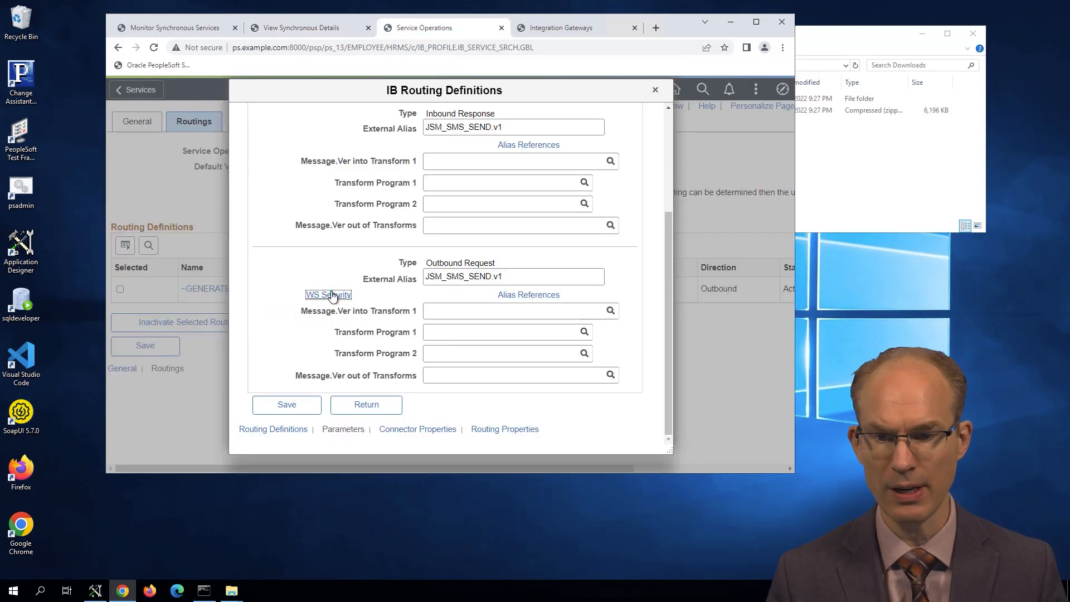
pyautogui.click(329, 295)
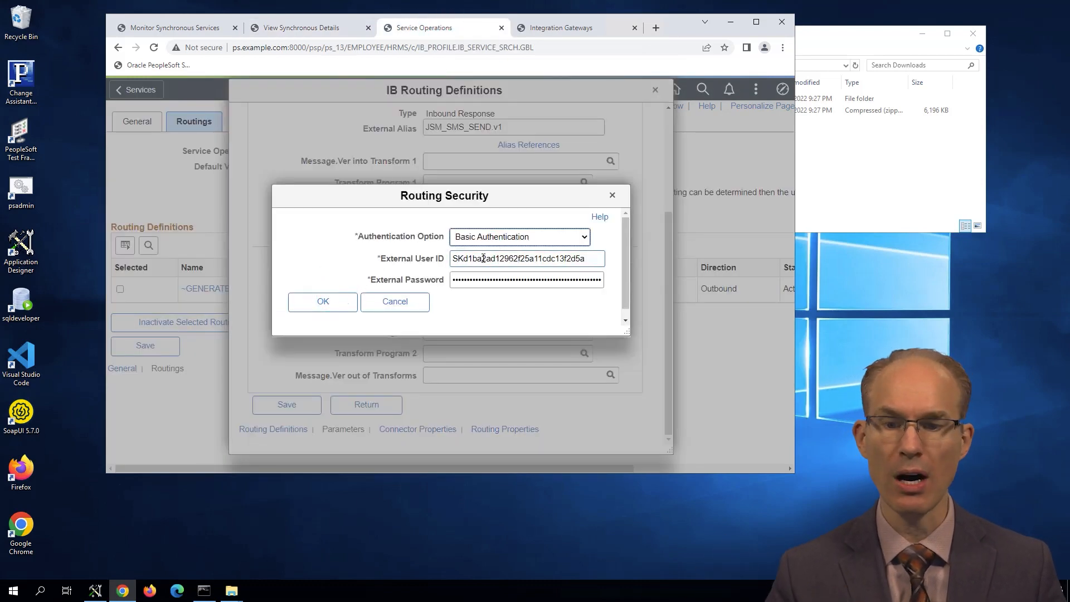
pyautogui.click(322, 301)
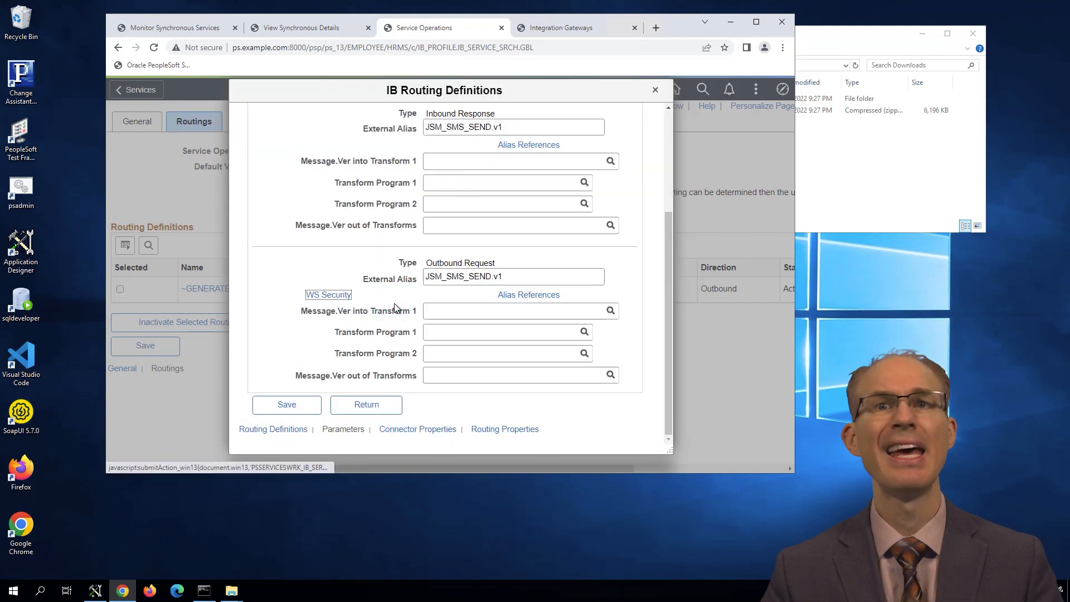
pyautogui.moveTo(328, 294)
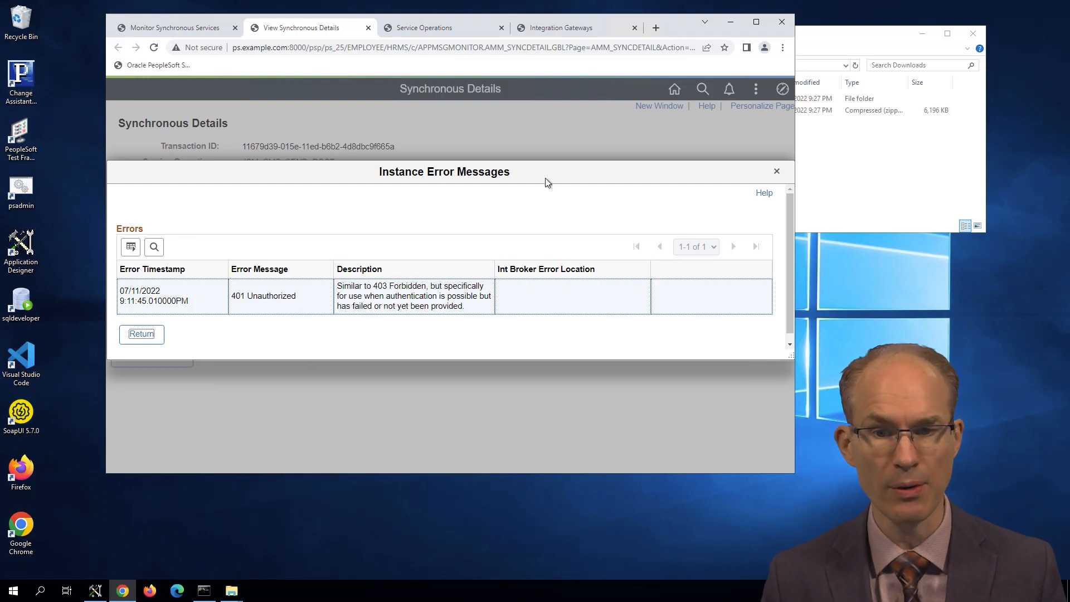
# Step: Search Google for 'download fiddler' in a new tab and open Telerik's Fiddler download page
pyautogui.click(654, 27)
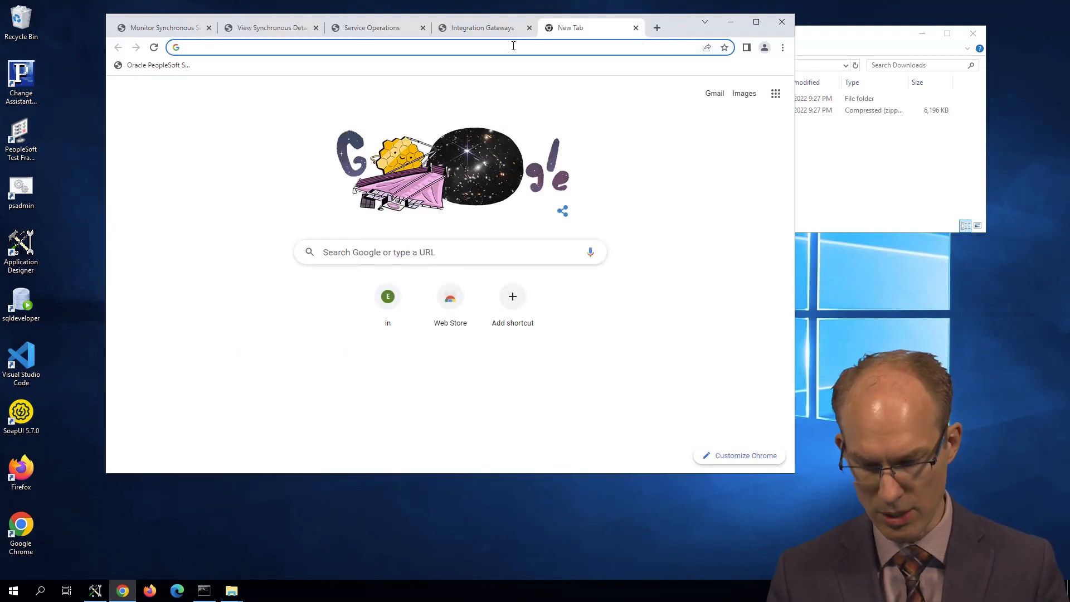
pyautogui.write('downlao')
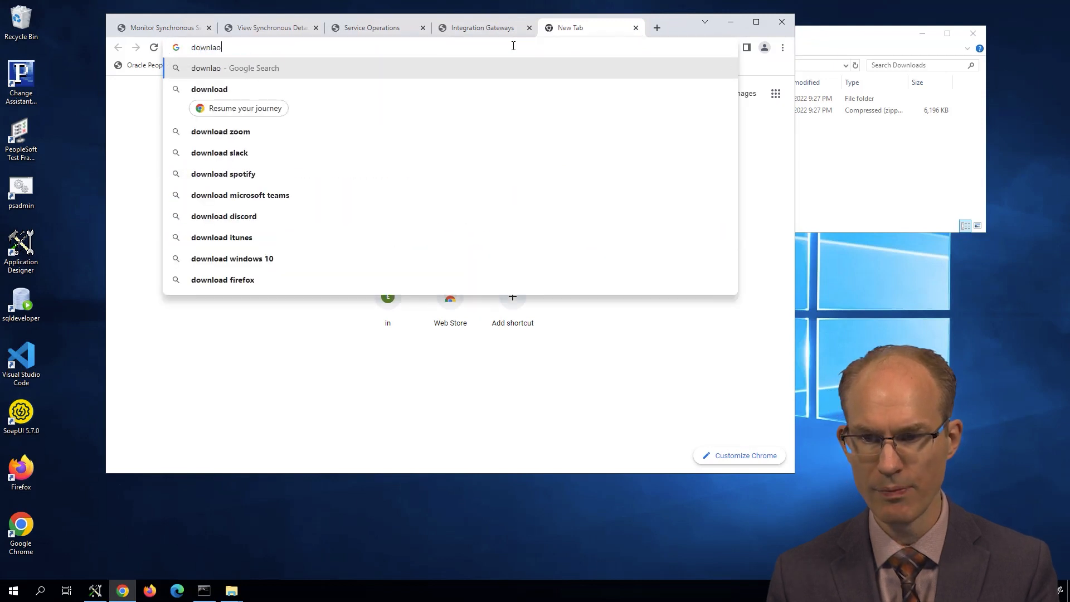
pyautogui.write('download fiddler classic')
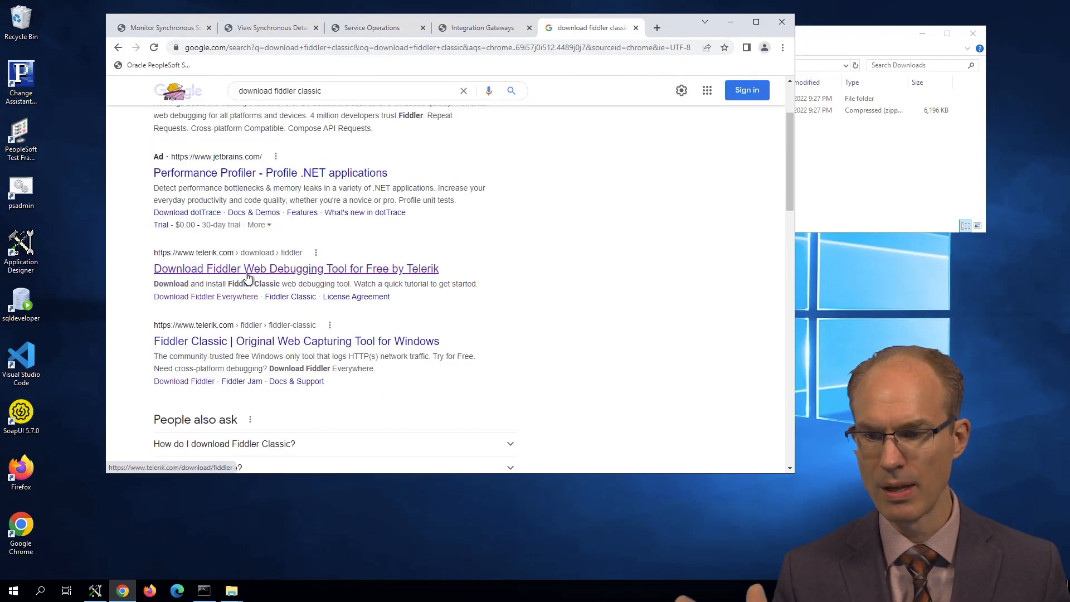
pyautogui.click(295, 268)
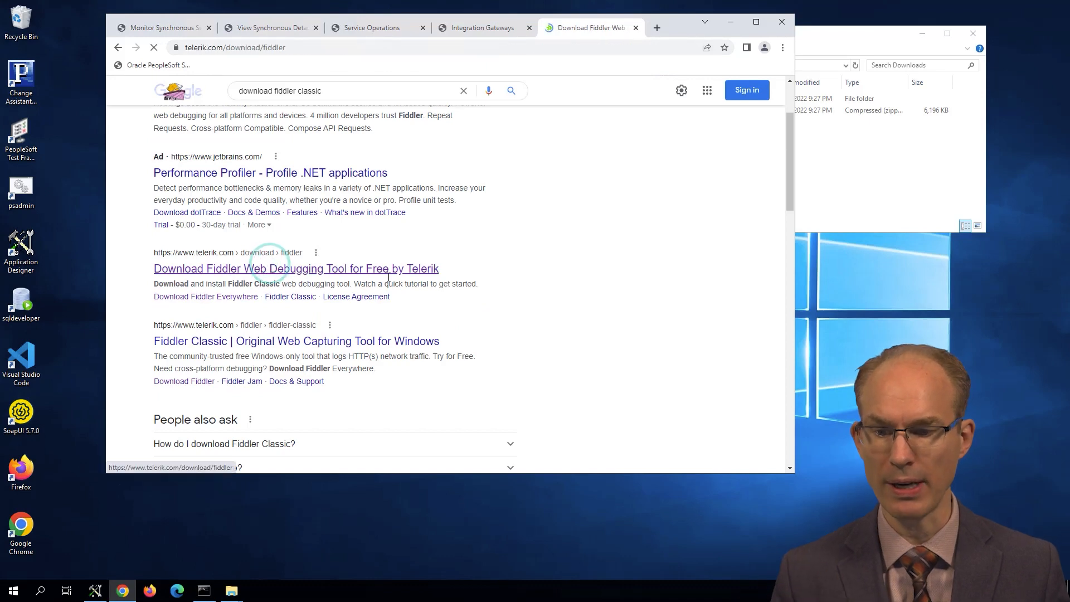
pyautogui.click(296, 268)
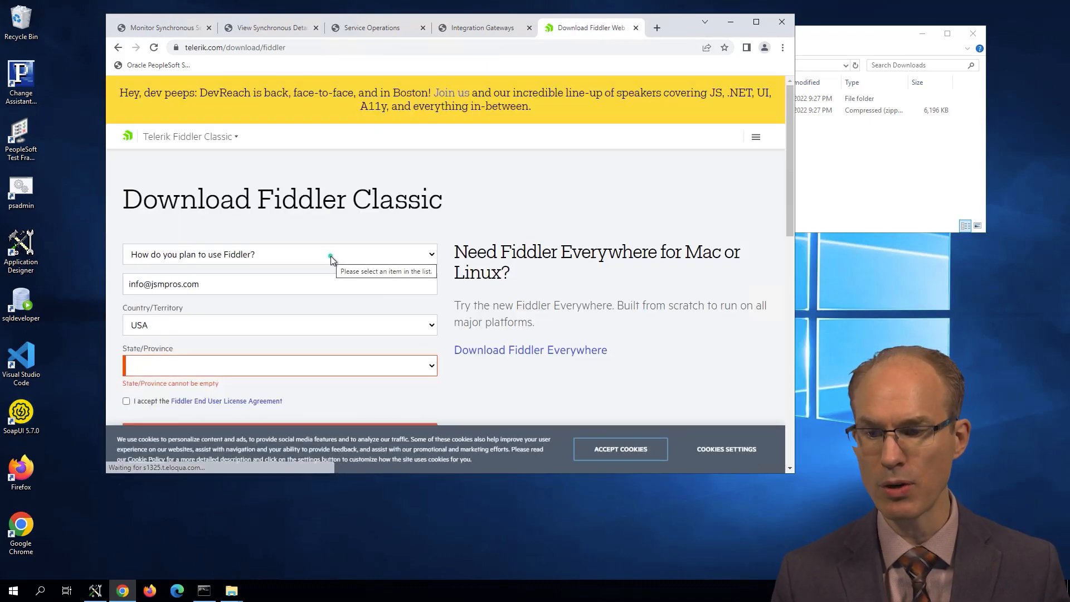
# Step: Choose the usage option, set State/Province to US ARMY EUROPE, and accept the license agreement
pyautogui.click(279, 254)
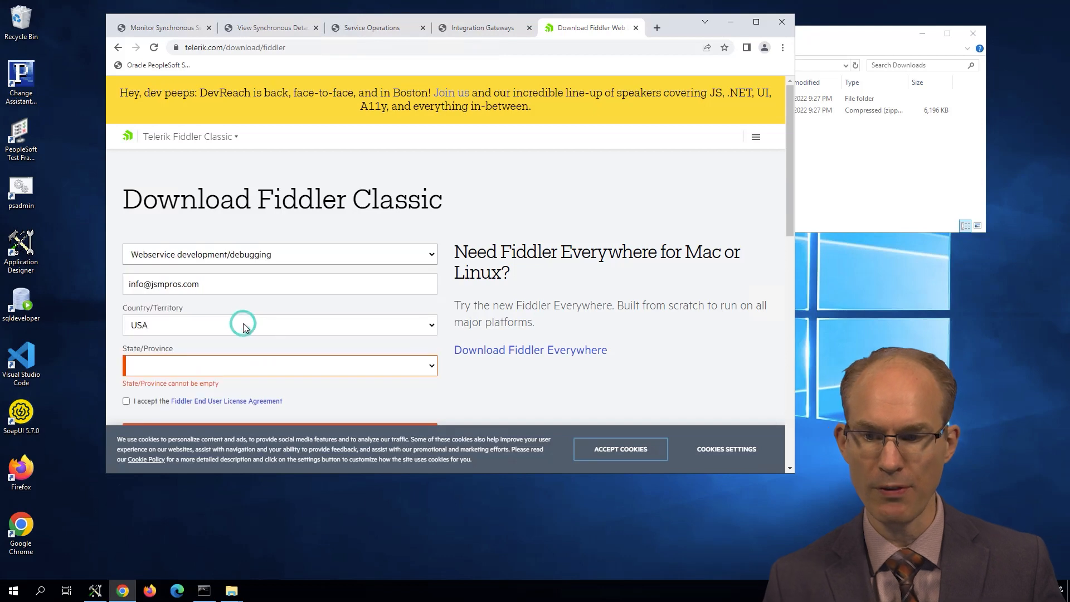
pyautogui.click(279, 365)
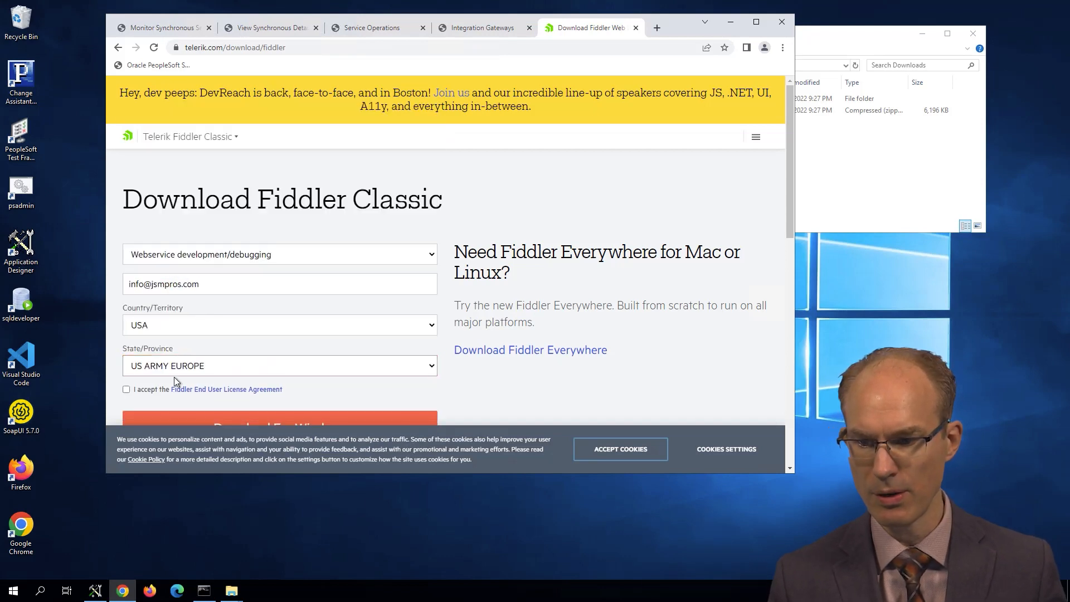
pyautogui.click(279, 365)
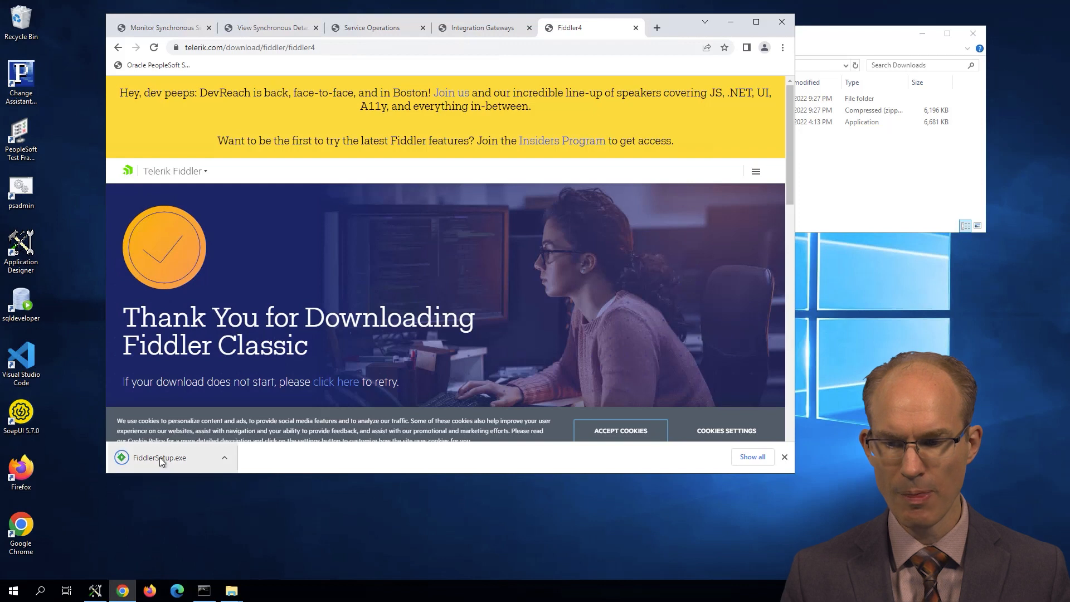
# Step: Run FiddlerSetup.exe, accept the license, install to the default folder, and close the installer
pyautogui.click(158, 458)
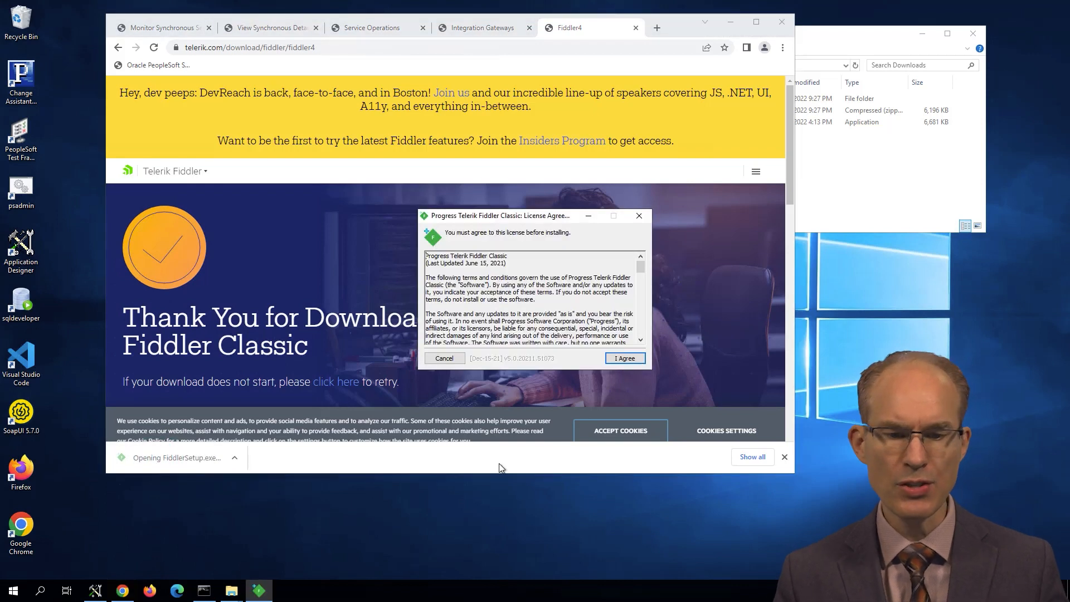
pyautogui.click(624, 358)
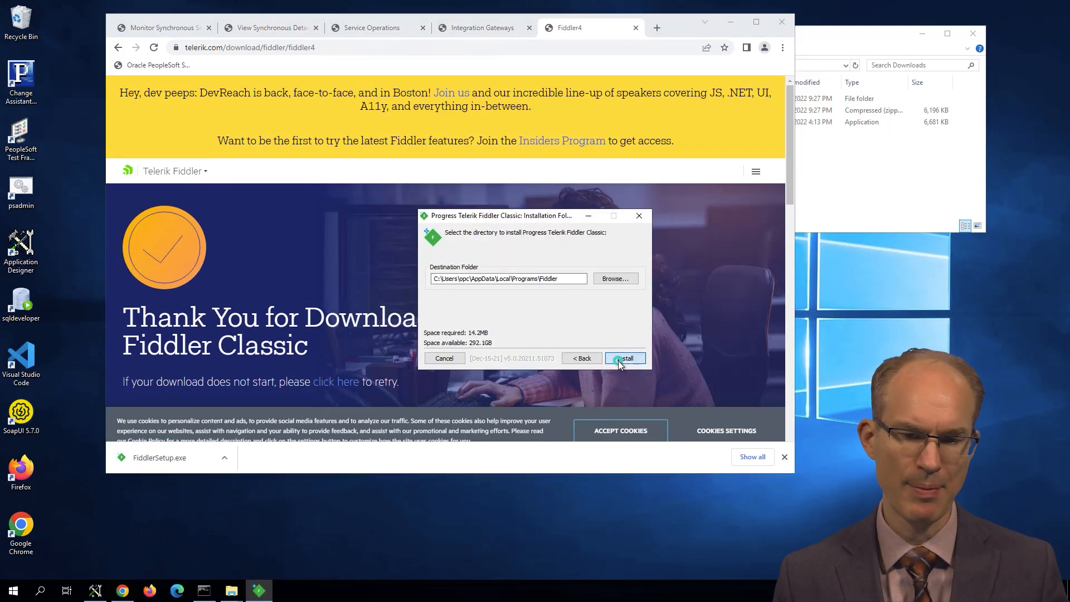
pyautogui.click(624, 359)
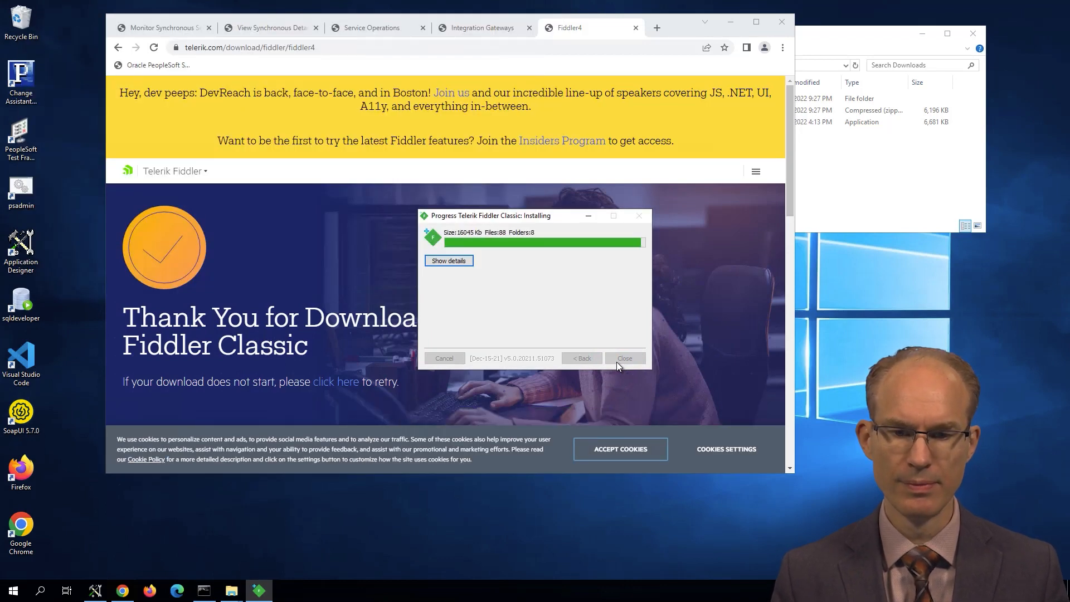
pyautogui.click(623, 358)
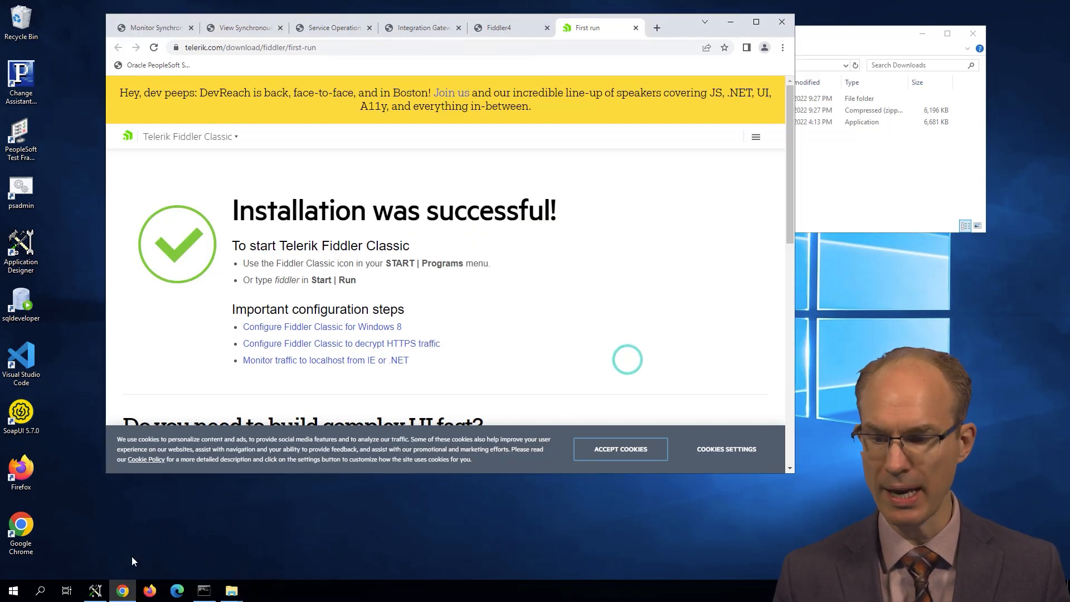
pyautogui.click(12, 591)
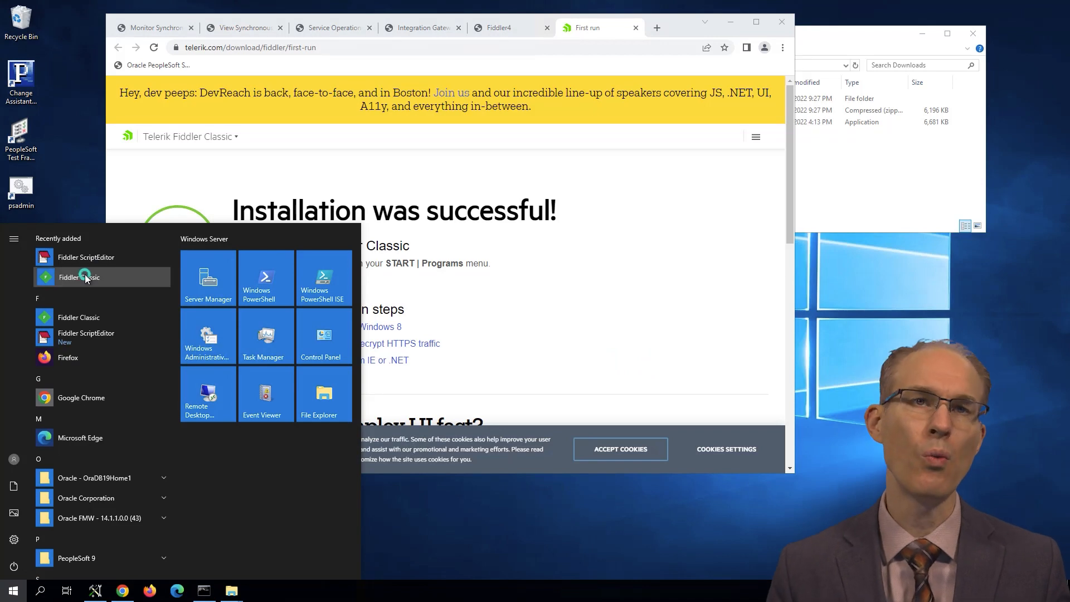
# Step: Launch Fiddler Classic from the Start menu and dismiss the AppContainer Configuration warning
pyautogui.click(79, 277)
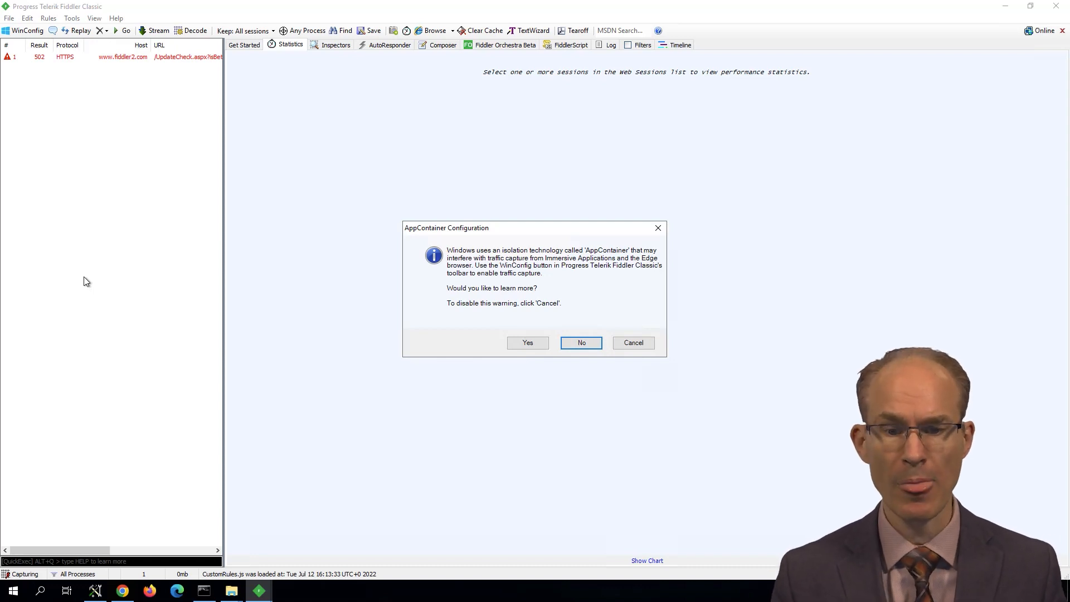
pyautogui.click(632, 343)
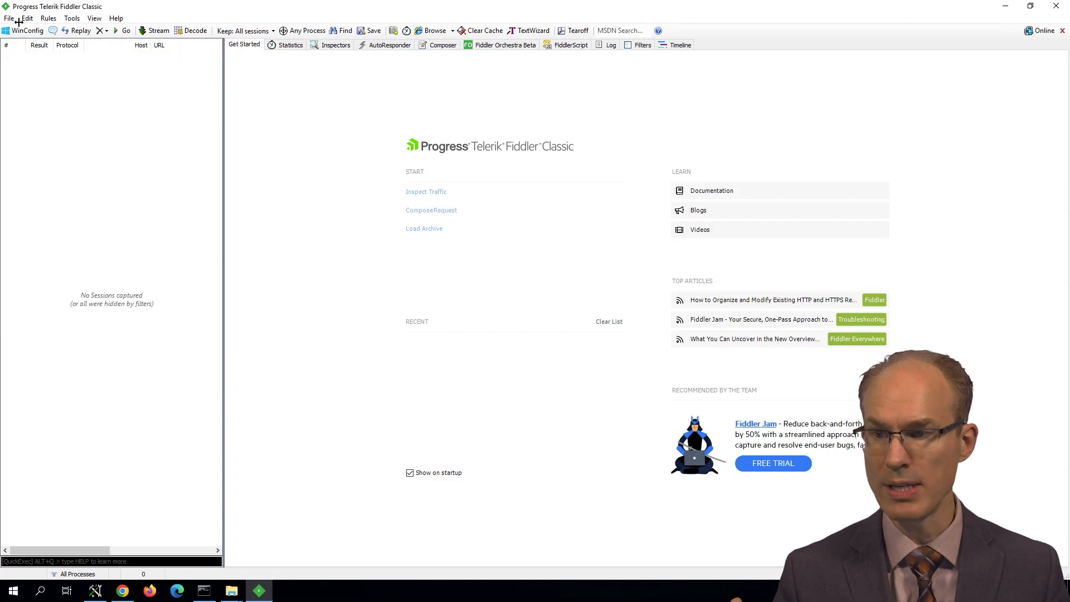
pyautogui.click(86, 190)
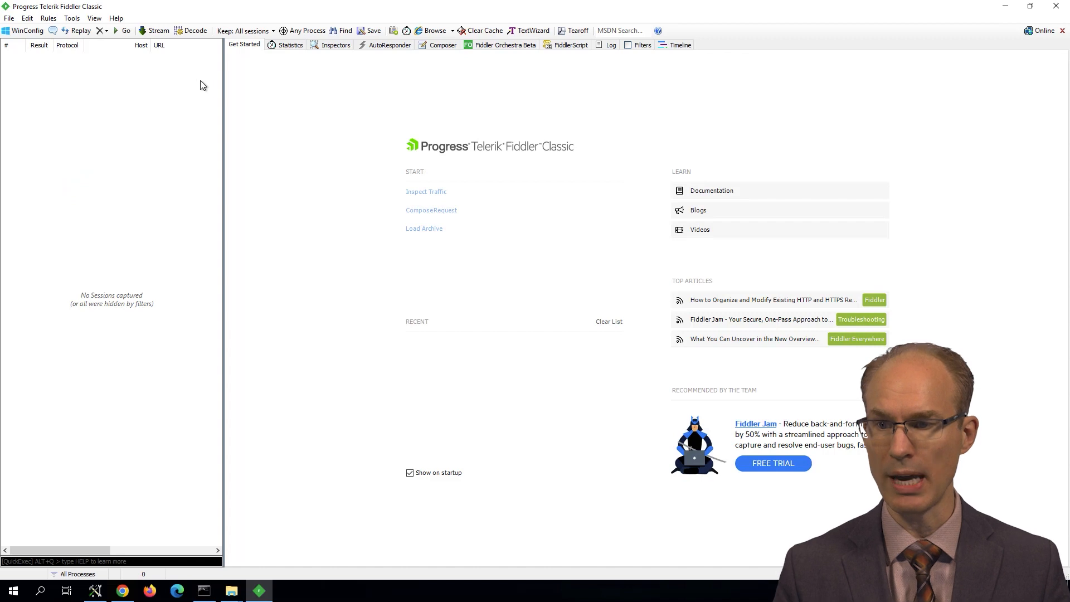
pyautogui.moveTo(134, 67)
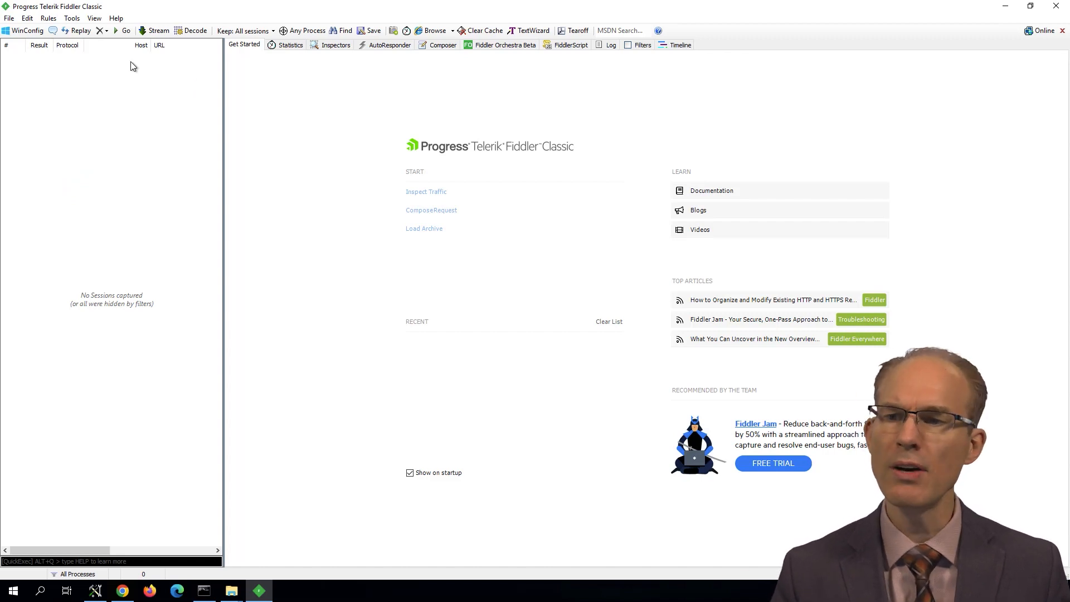
# Step: Enable Capture HTTPS CONNECTs and Decrypt HTTPS traffic in Options > HTTPS, and answer the trust prompt
pyautogui.click(70, 18)
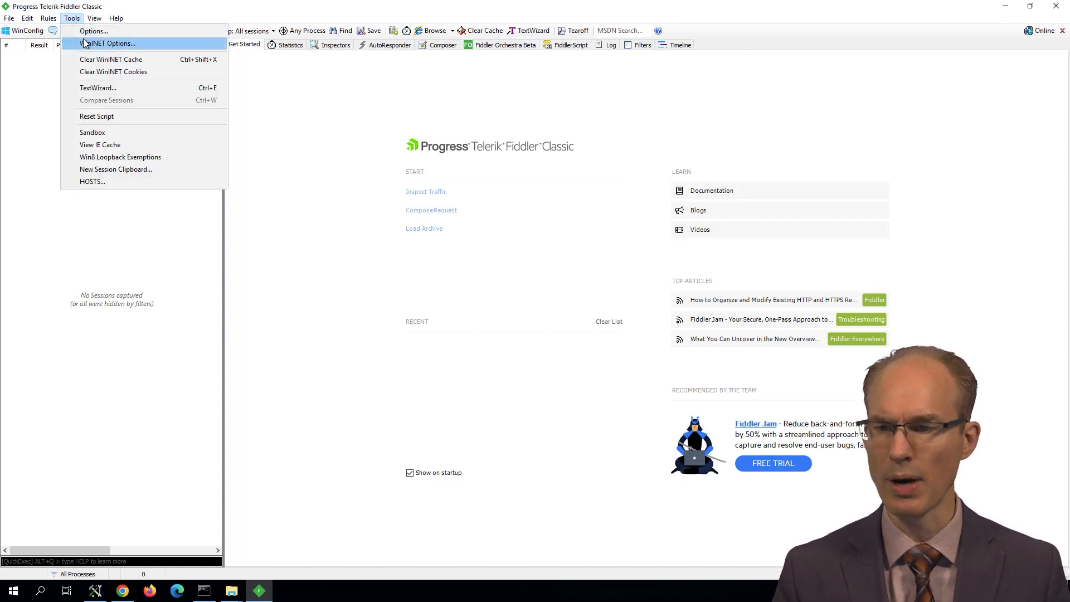
pyautogui.click(93, 30)
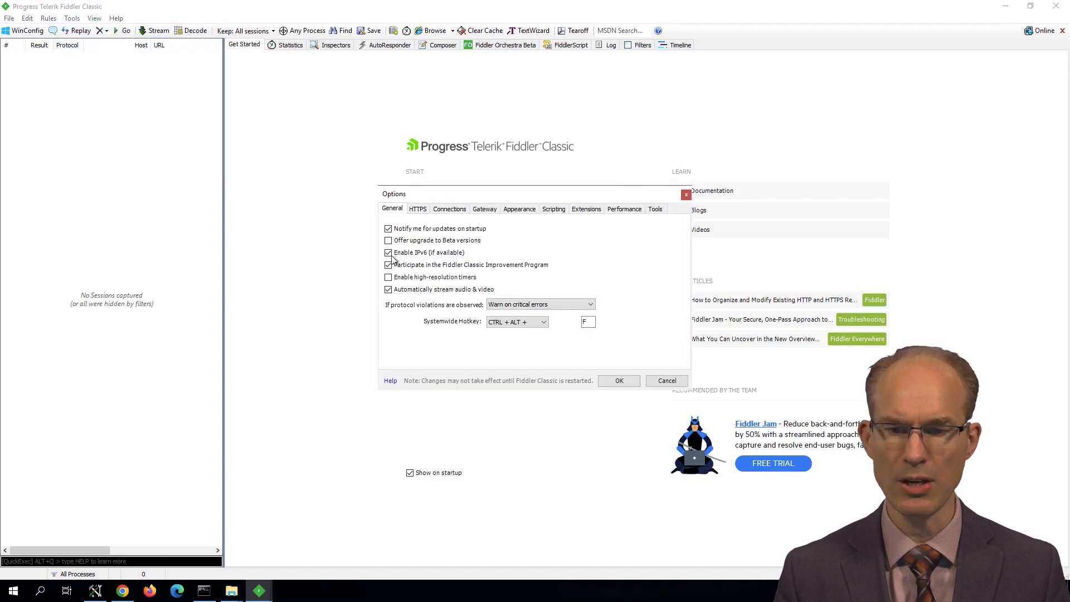
pyautogui.click(417, 209)
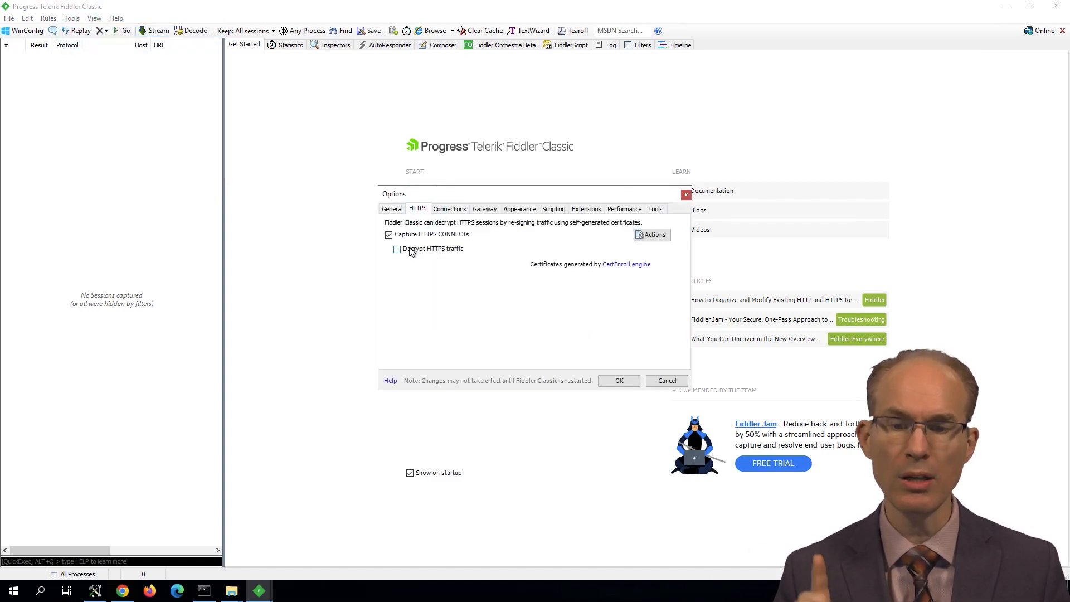
pyautogui.click(398, 249)
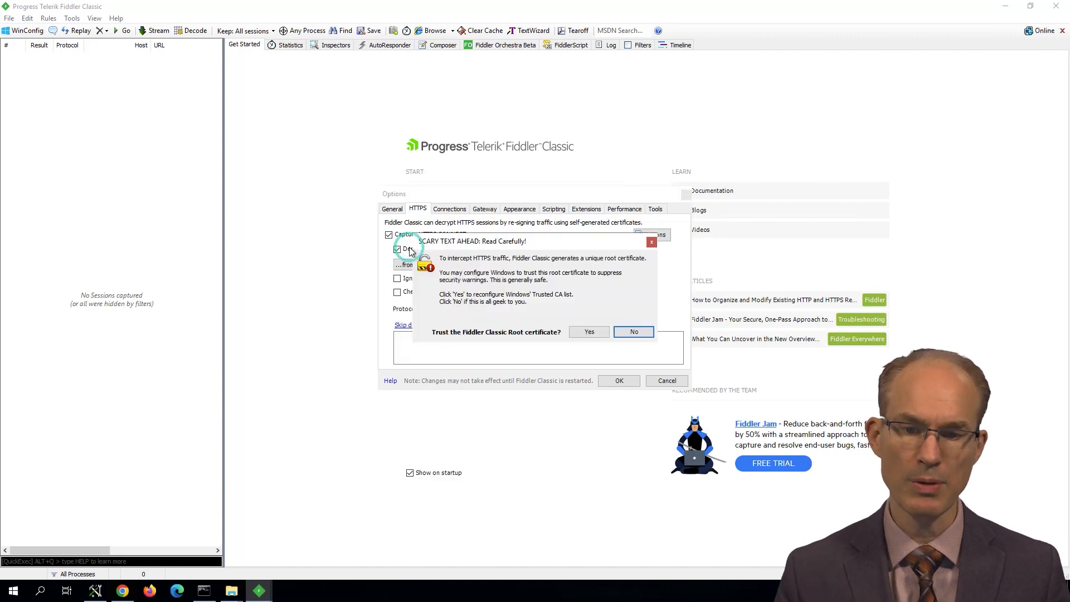
pyautogui.moveTo(456, 254)
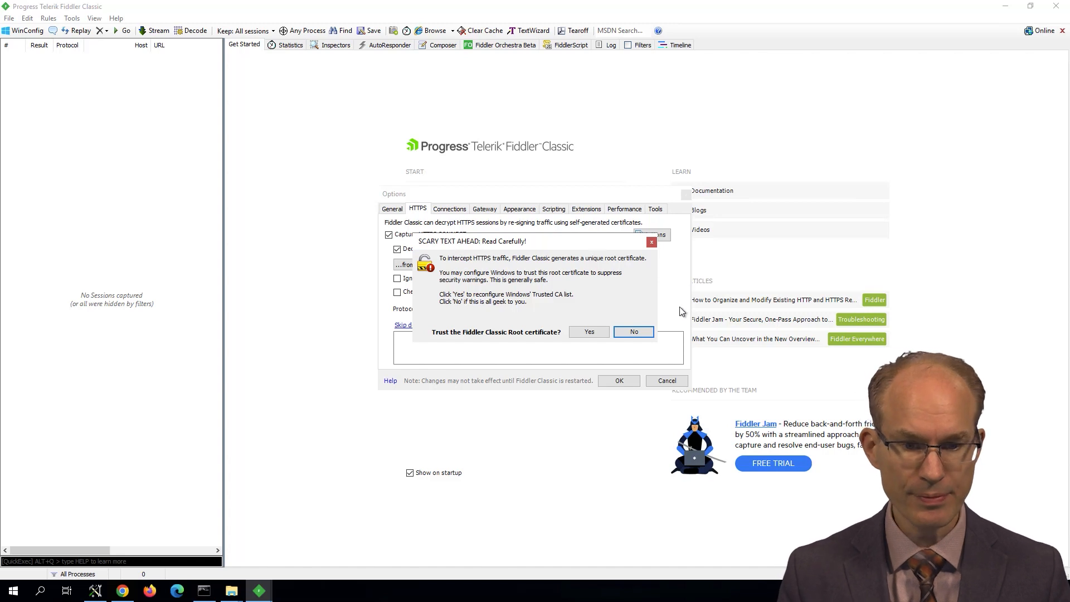
pyautogui.click(632, 331)
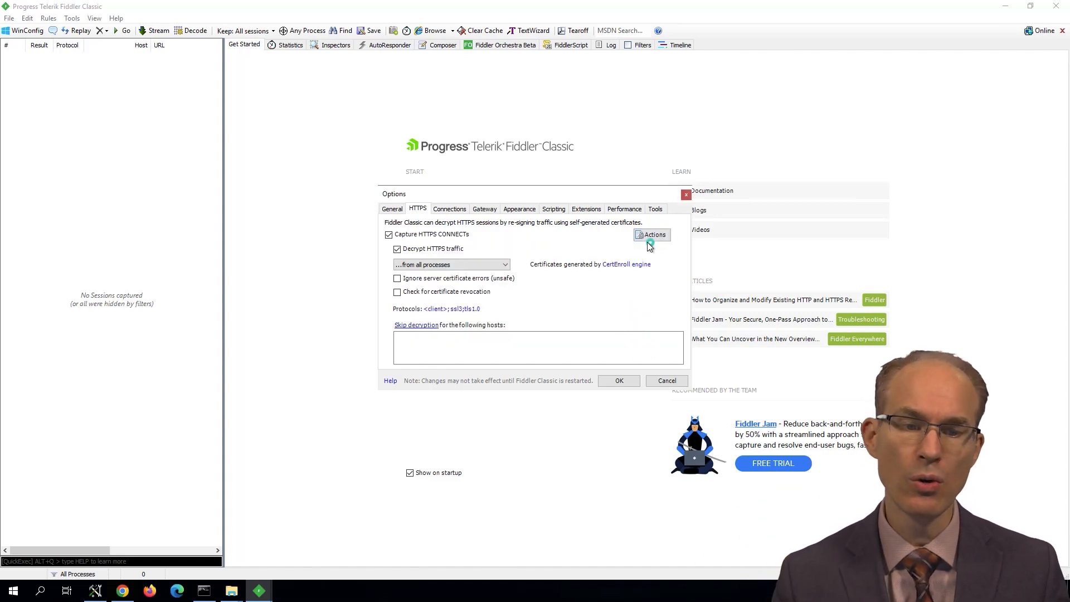
# Step: Export the root certificate to the desktop as FiddlerRoot.cer and acknowledge the success message
pyautogui.click(651, 234)
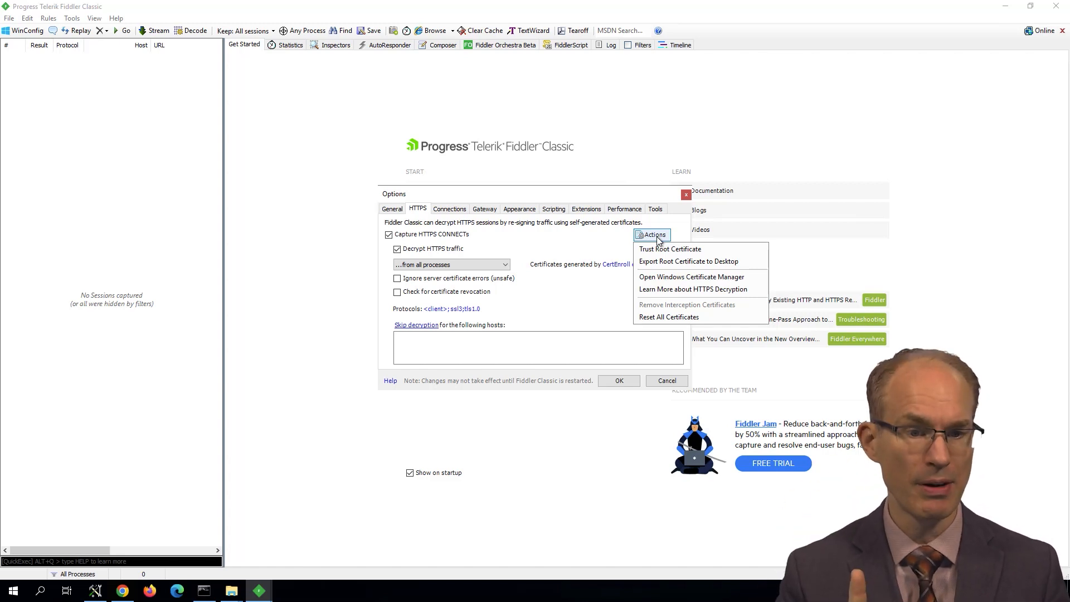
pyautogui.click(689, 261)
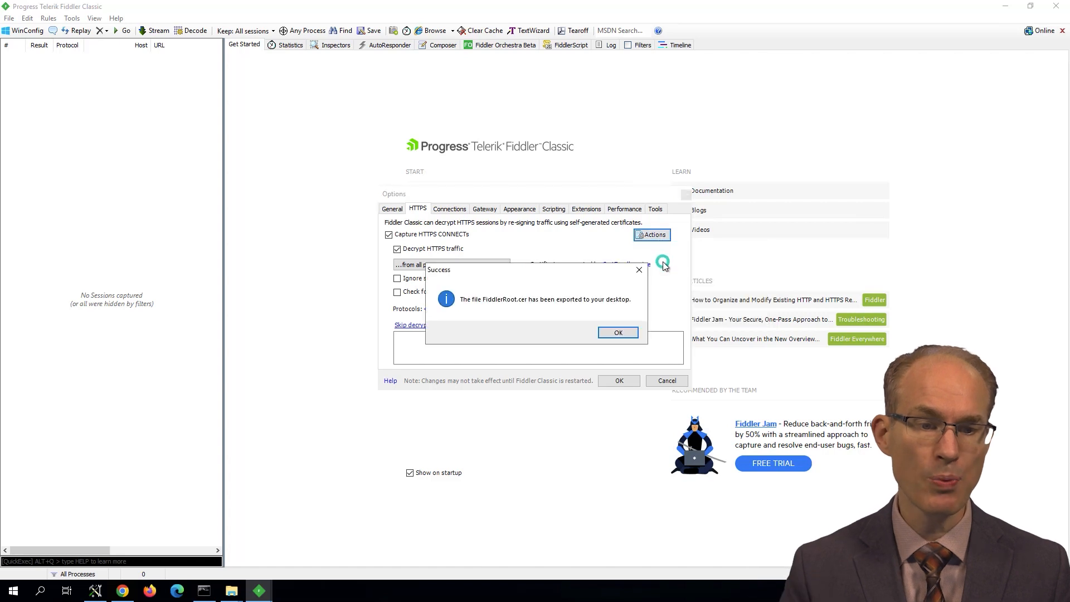
pyautogui.moveTo(480, 308)
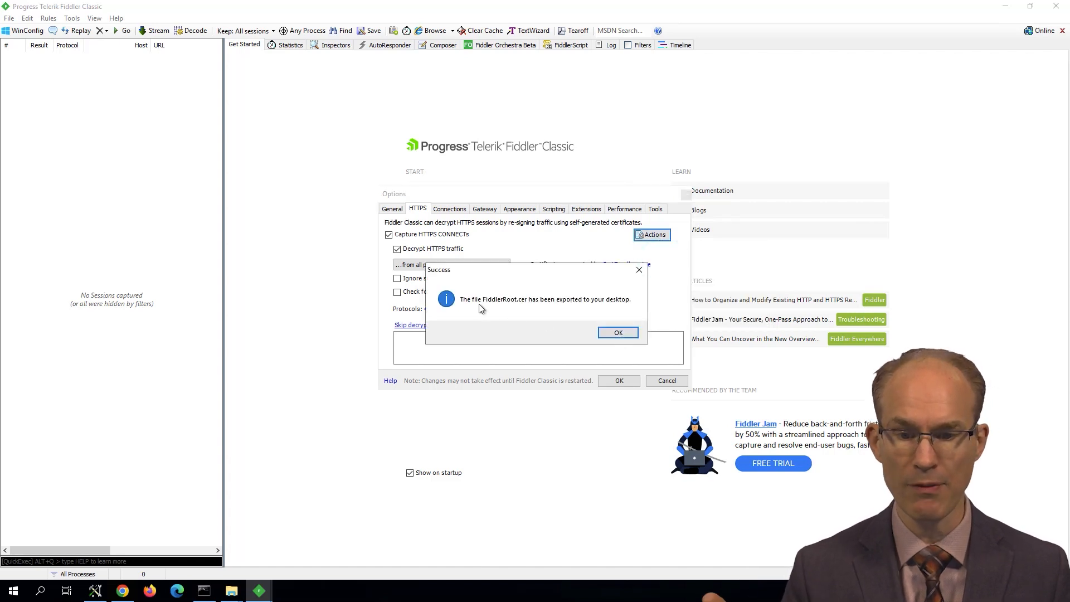
pyautogui.click(617, 333)
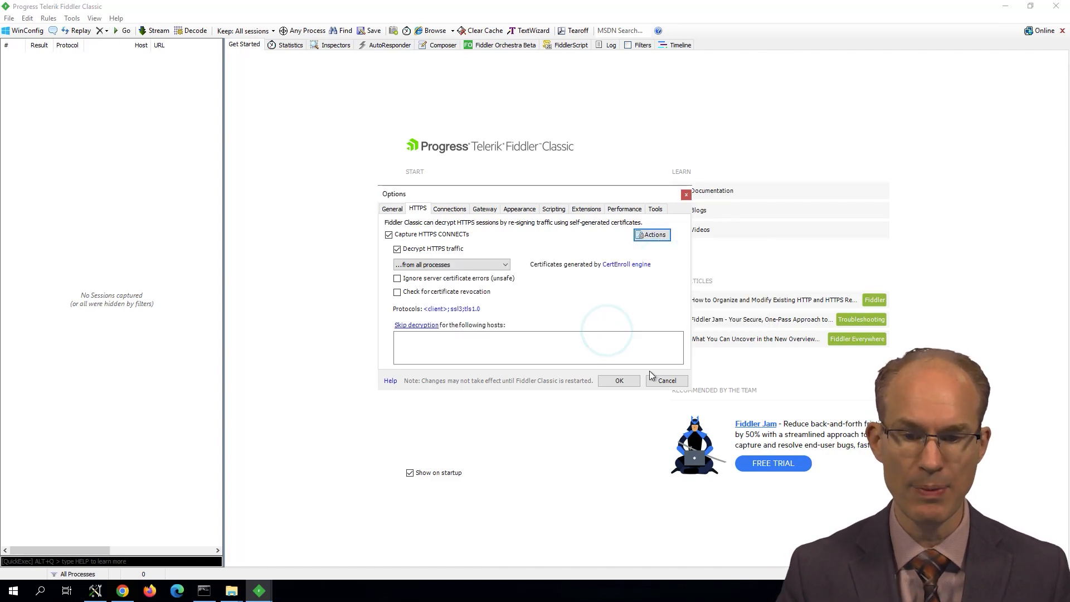
pyautogui.click(450, 209)
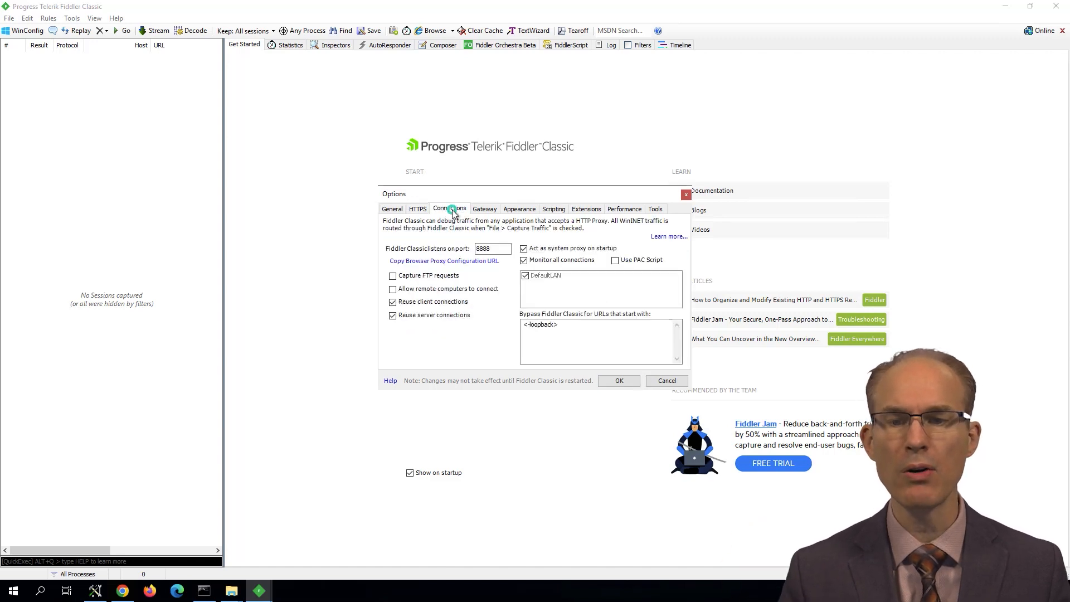
# Step: Check the listening port 8888, then toggle remote computer connections on and back off
pyautogui.tripleClick(490, 248)
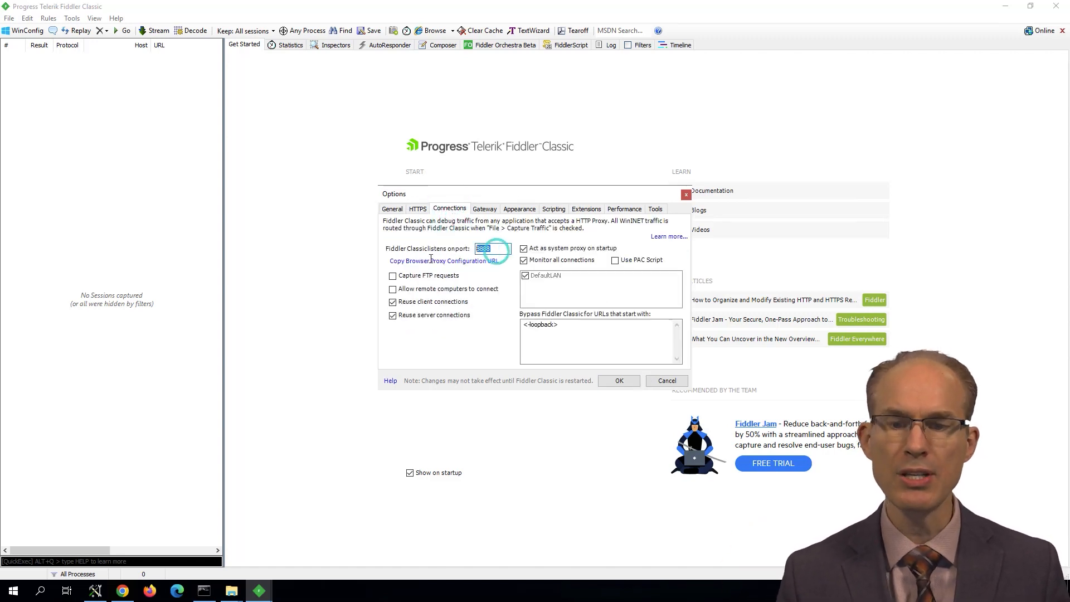
pyautogui.moveTo(443, 261)
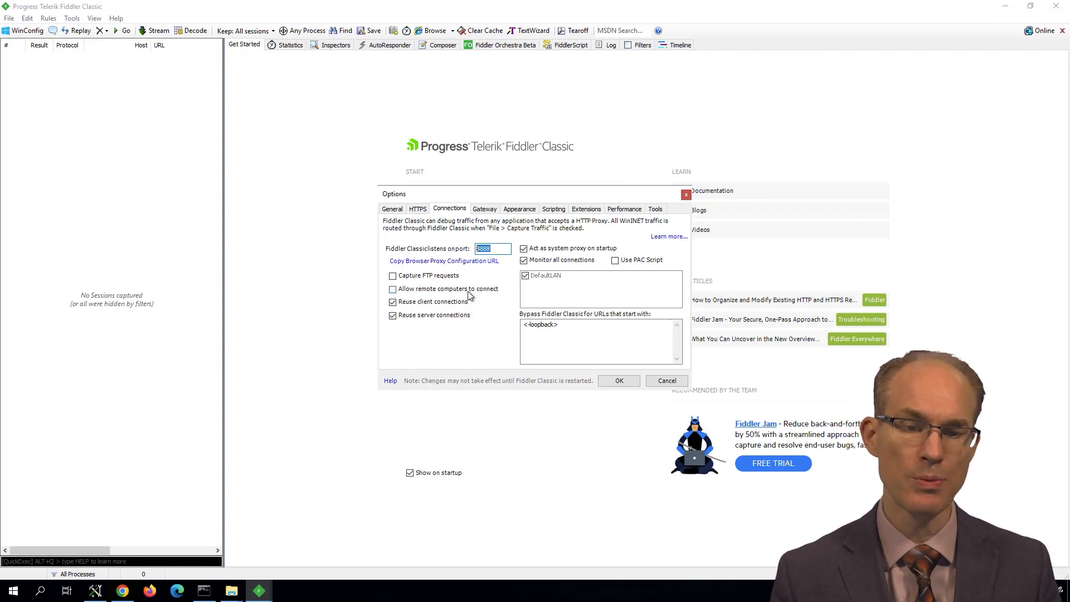
pyautogui.click(392, 288)
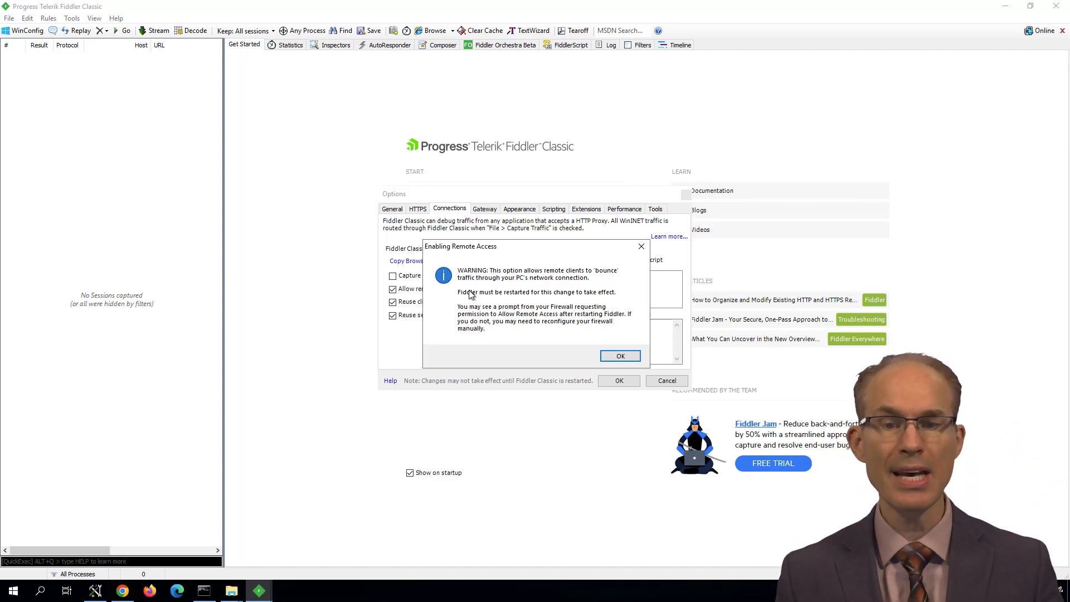
pyautogui.moveTo(487, 282)
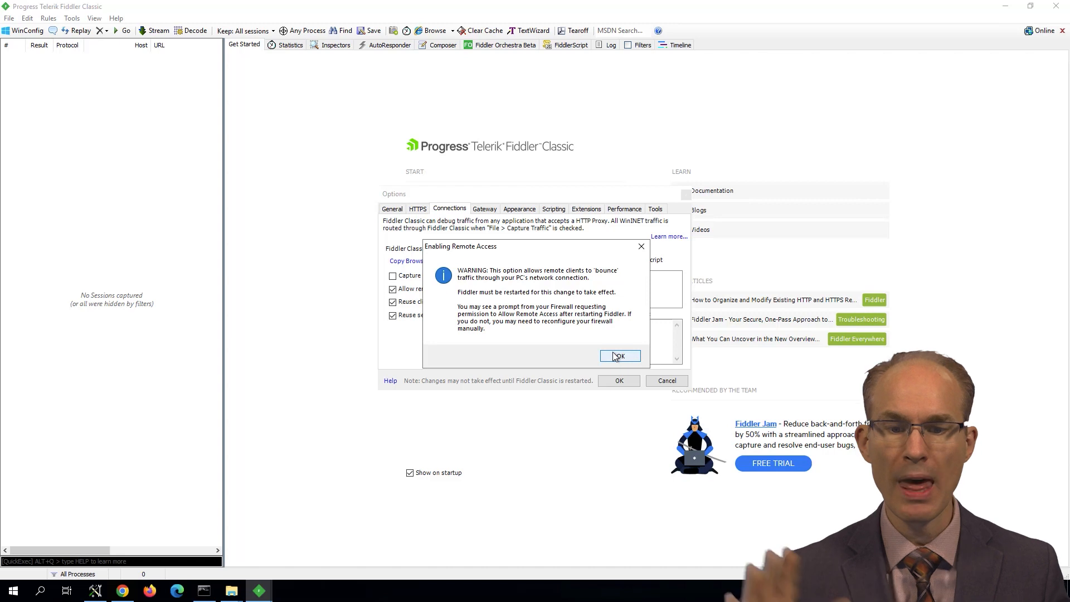
pyautogui.click(619, 356)
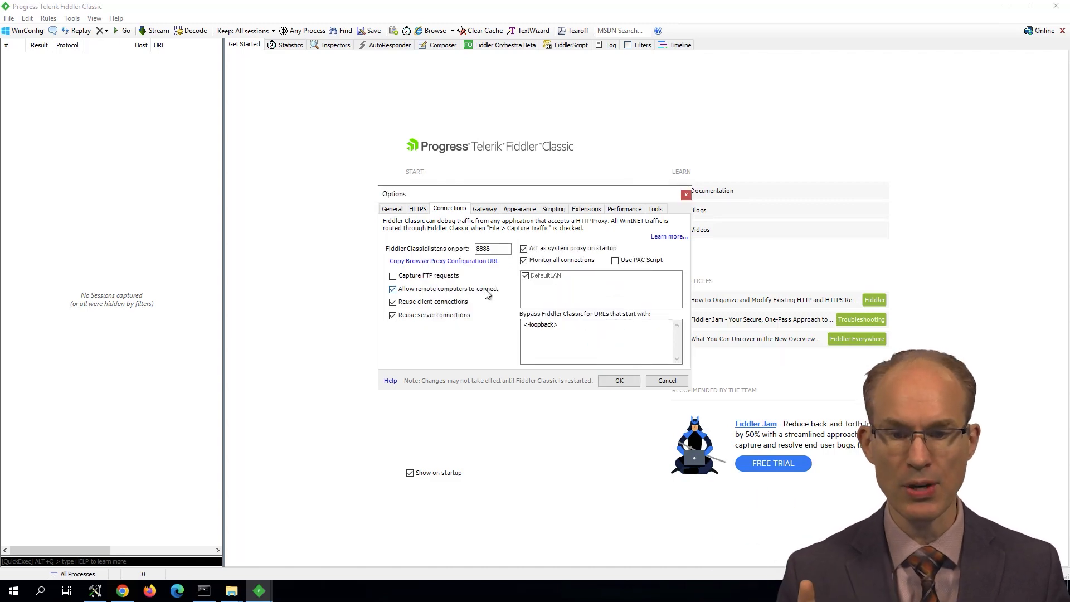
pyautogui.click(393, 289)
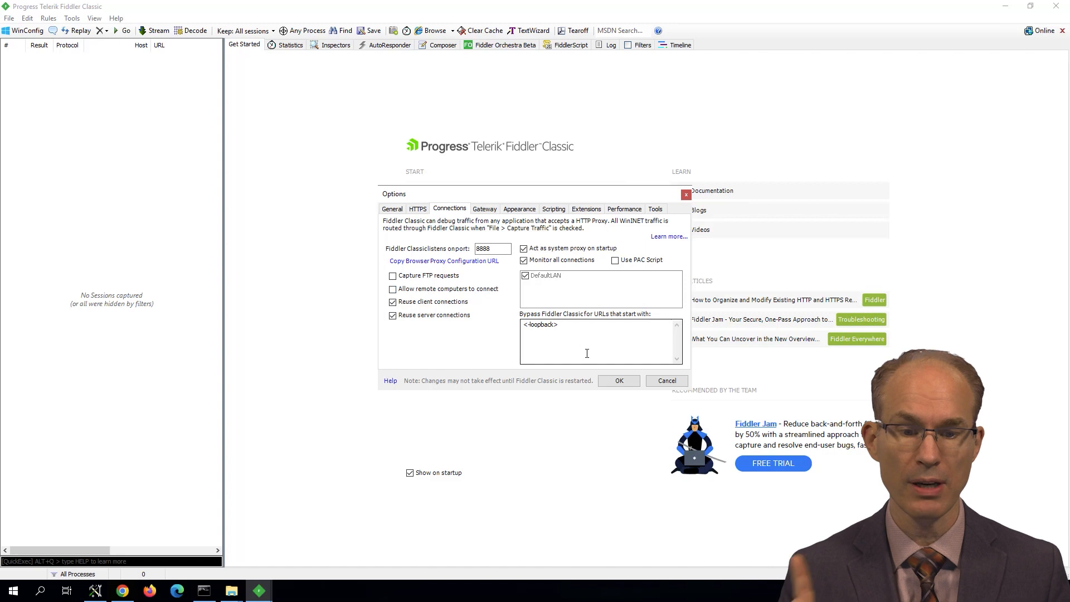
pyautogui.click(666, 381)
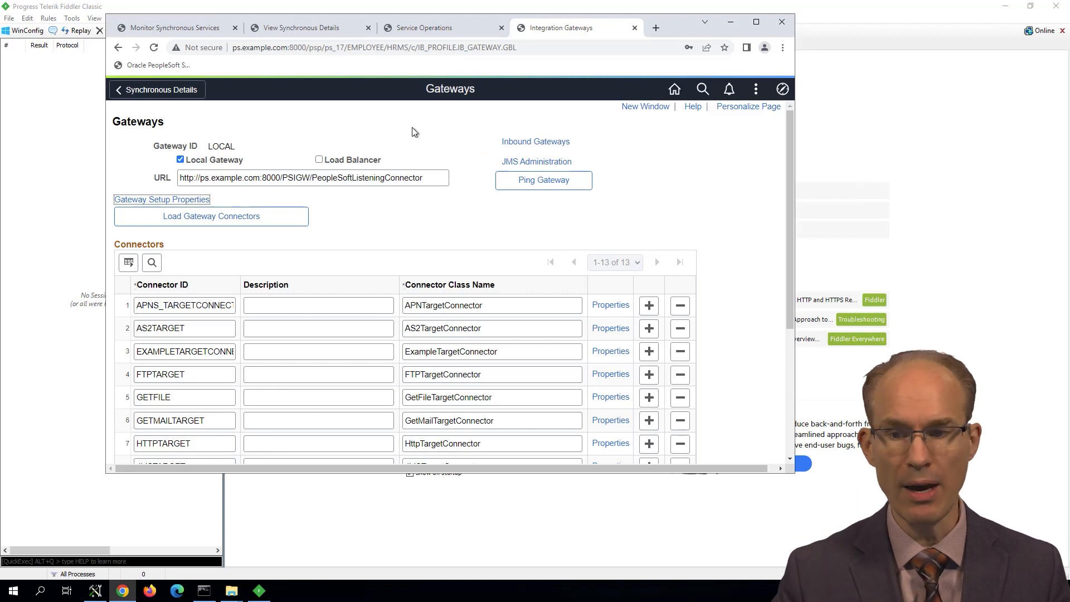
# Step: Open the Gateway Setup Properties sign-on for the LOCAL gateway
pyautogui.click(162, 200)
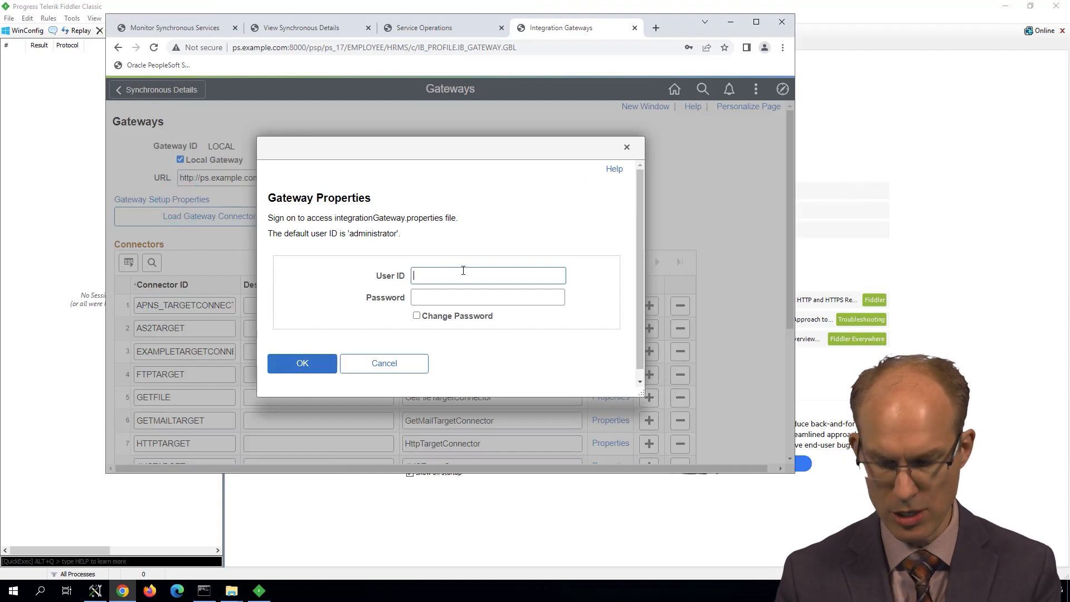
# Step: Sign in to the gateway properties as administrator and open the Advanced Properties page
pyautogui.write('administrator')
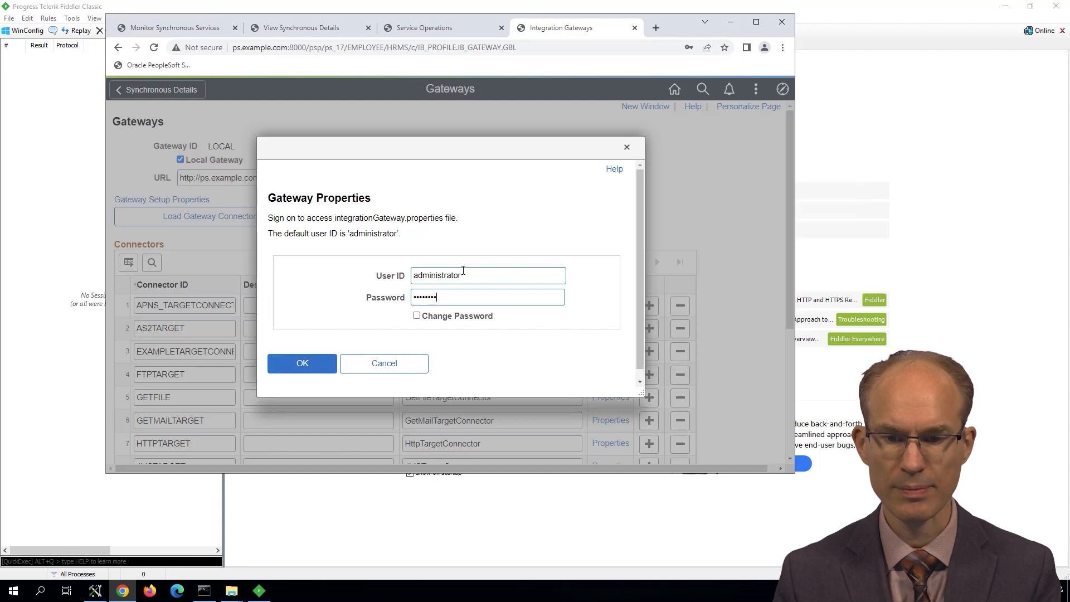
pyautogui.click(302, 362)
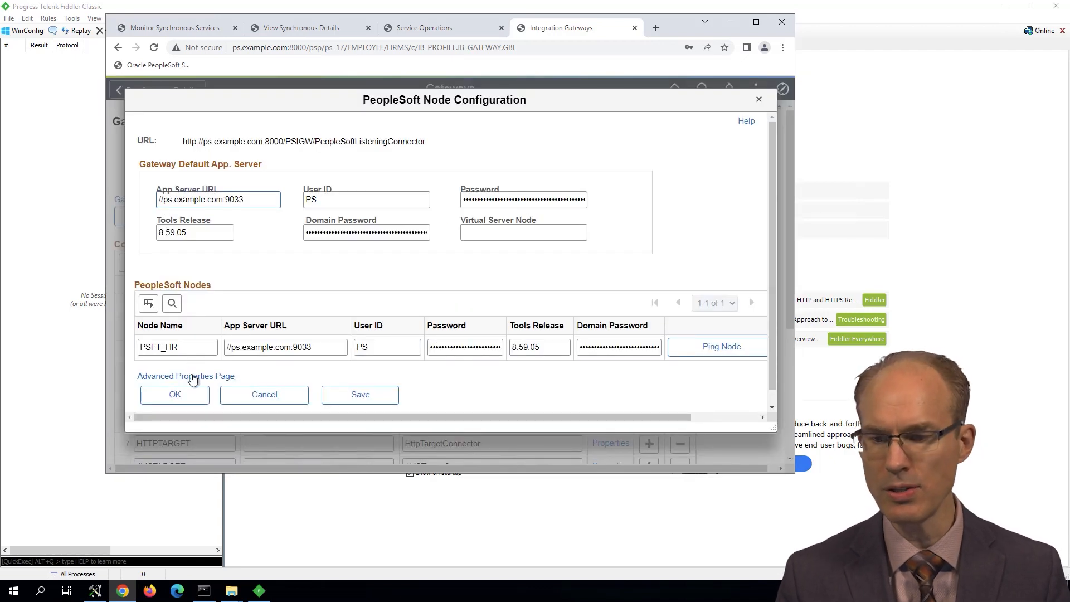
pyautogui.click(186, 377)
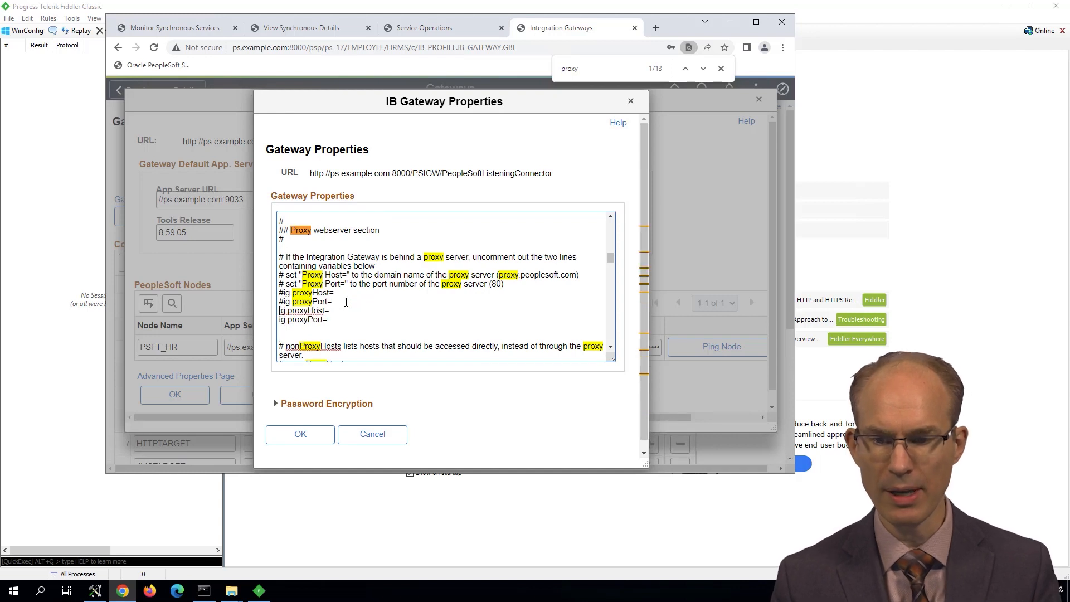
# Step: Enter 127.0.0.1 for ig.proxyHost and 8888 for ig.proxyPort, then find the keystore entry
pyautogui.write('1')
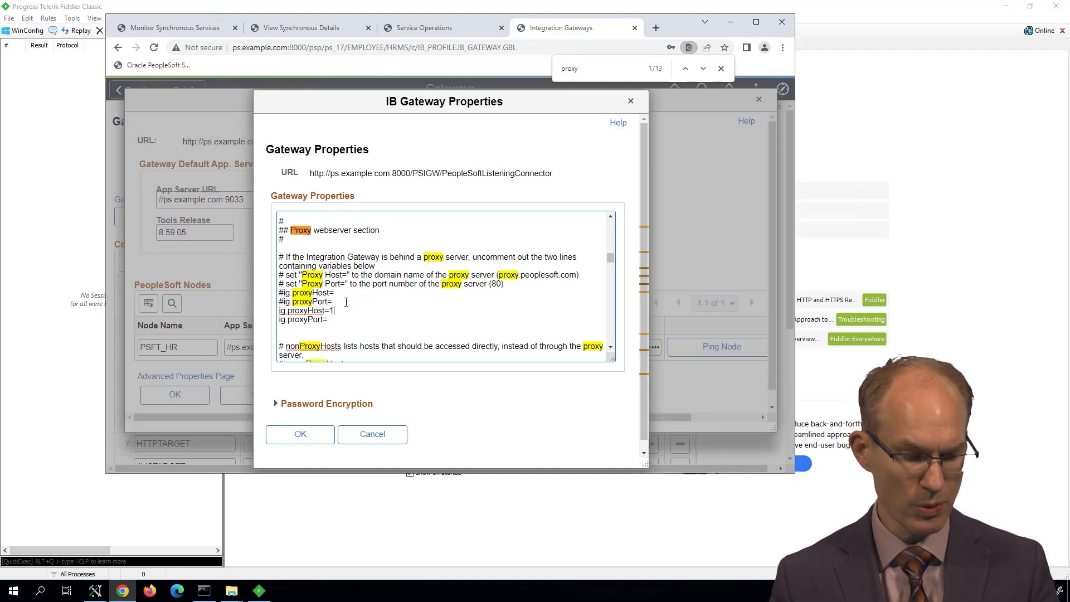
pyautogui.write('270.0.')
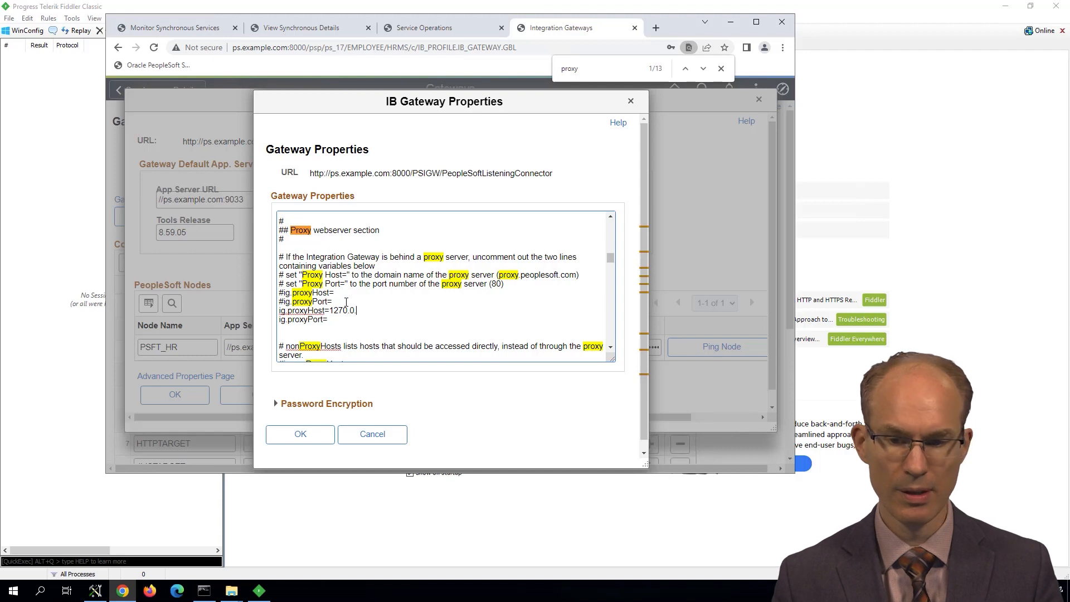
pyautogui.write('1')
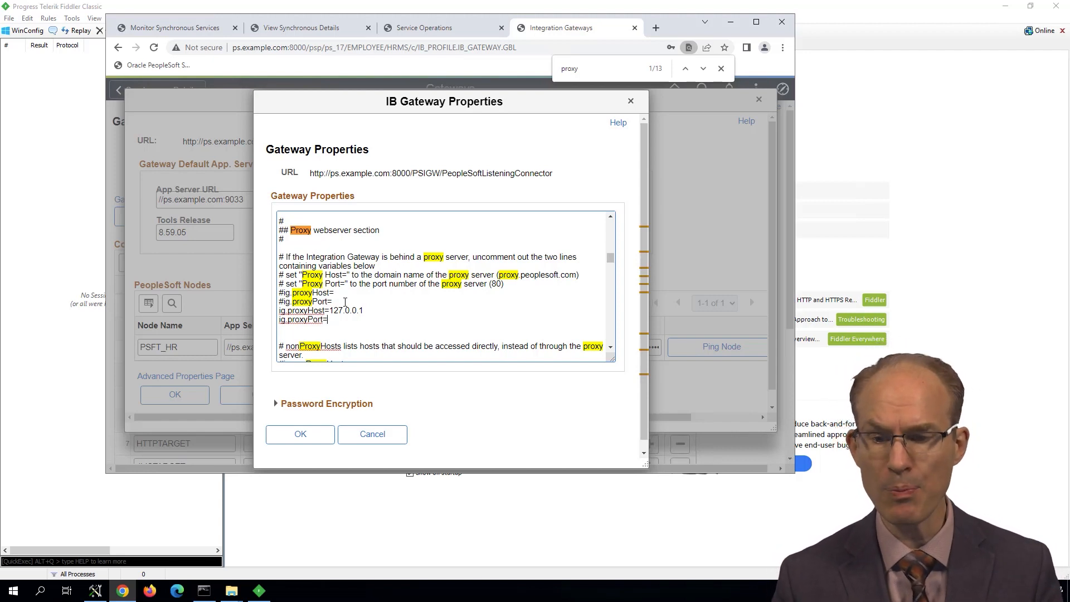
pyautogui.write('8888')
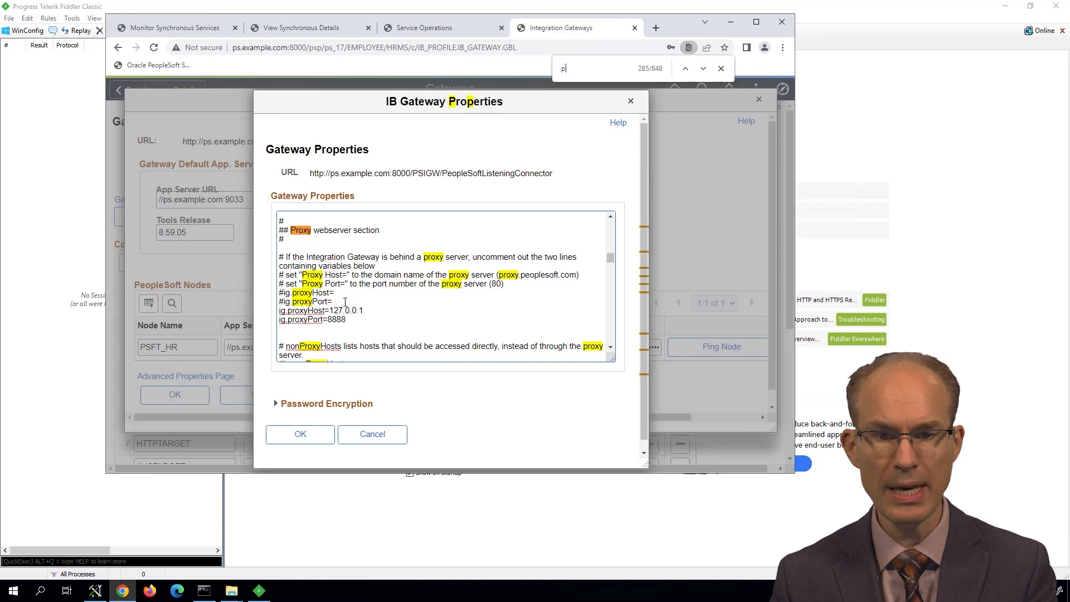
pyautogui.write('skey')
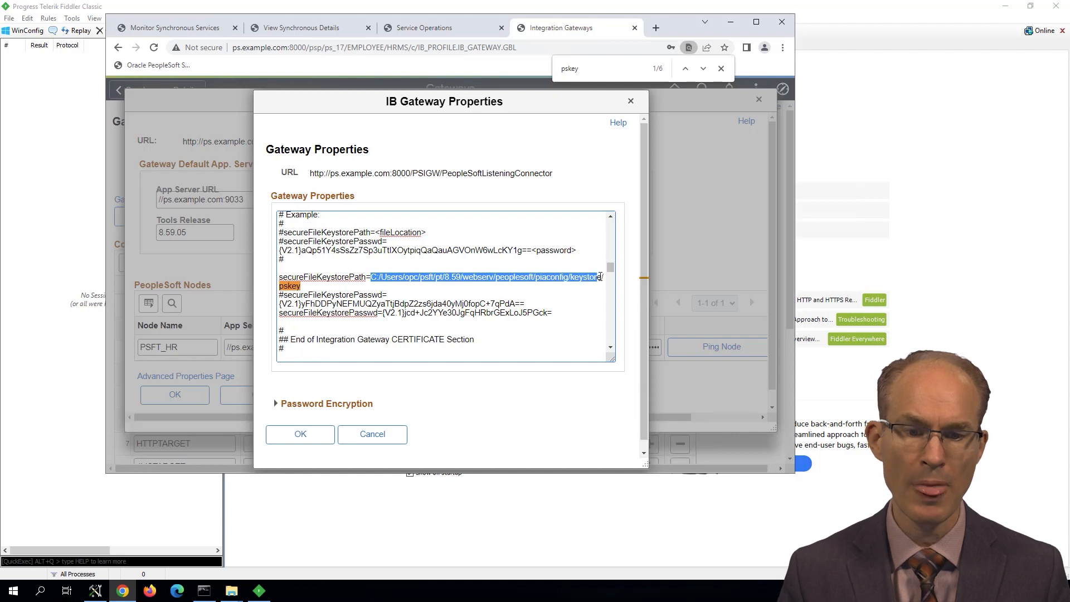
pyautogui.moveTo(216, 570)
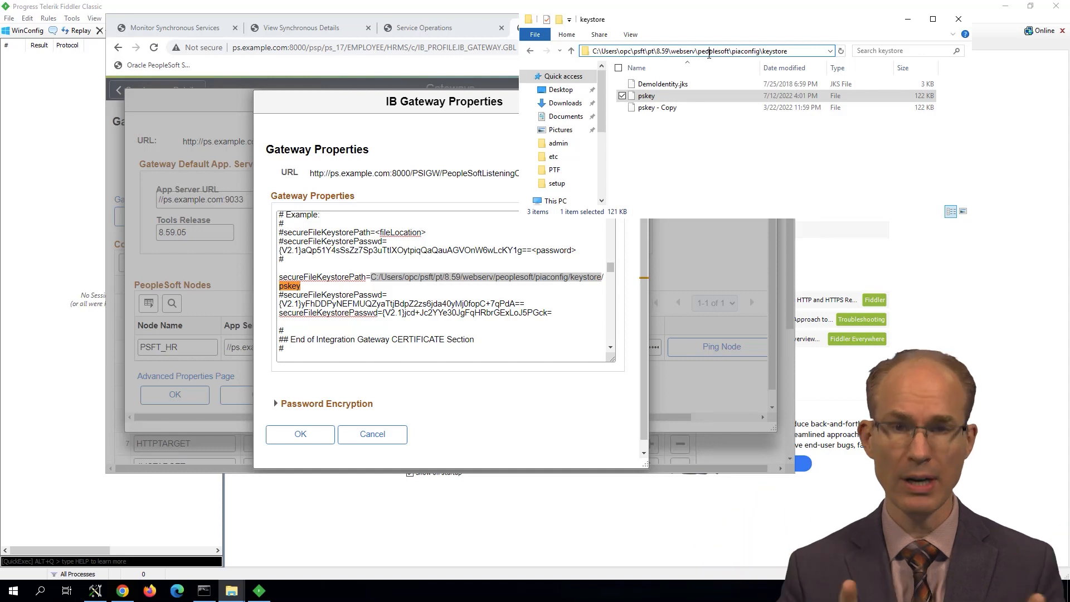
# Step: Browse File Explorer from the user folder path toward the keystore and piabin folders
pyautogui.click(622, 52)
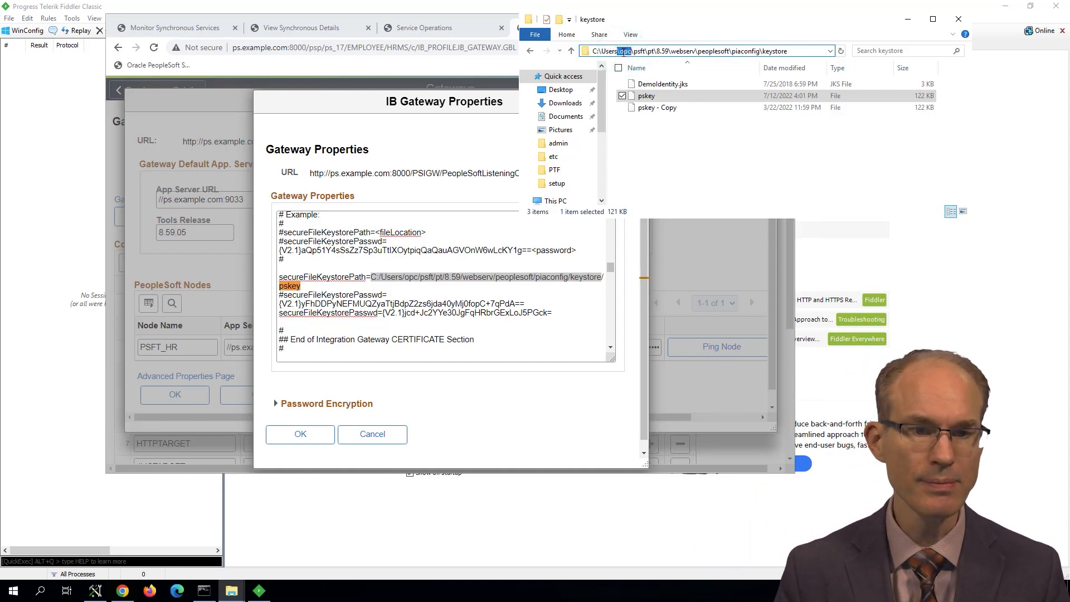
pyautogui.click(657, 107)
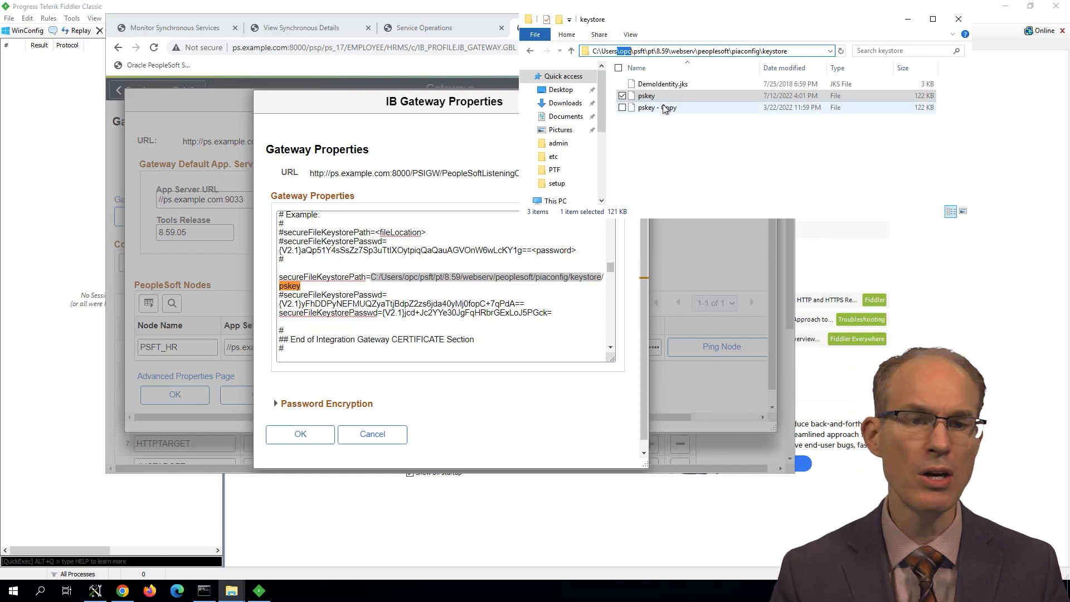
pyautogui.moveTo(657, 107)
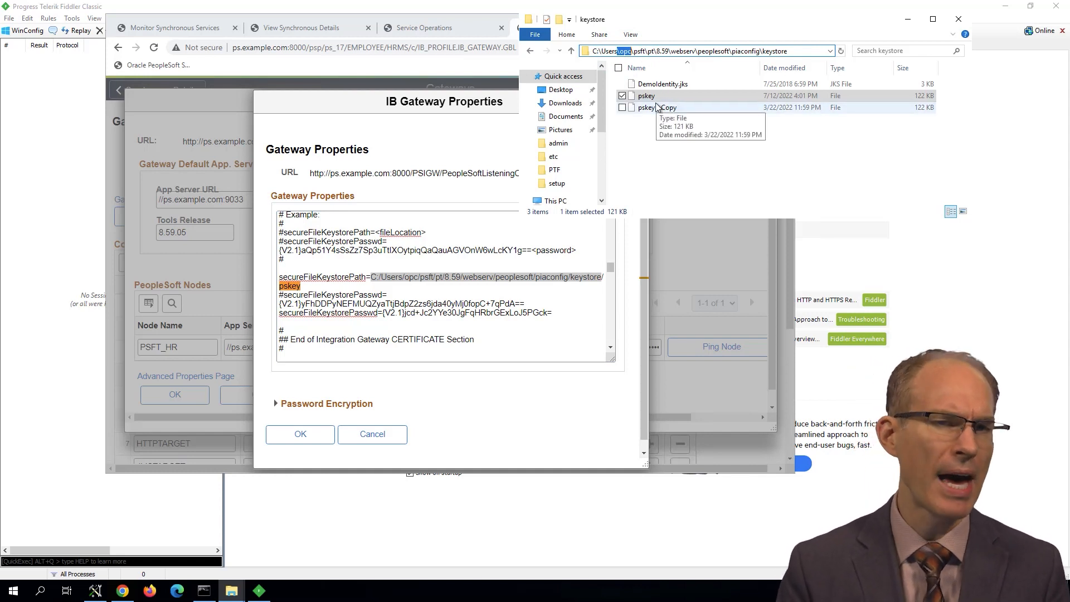
pyautogui.click(657, 108)
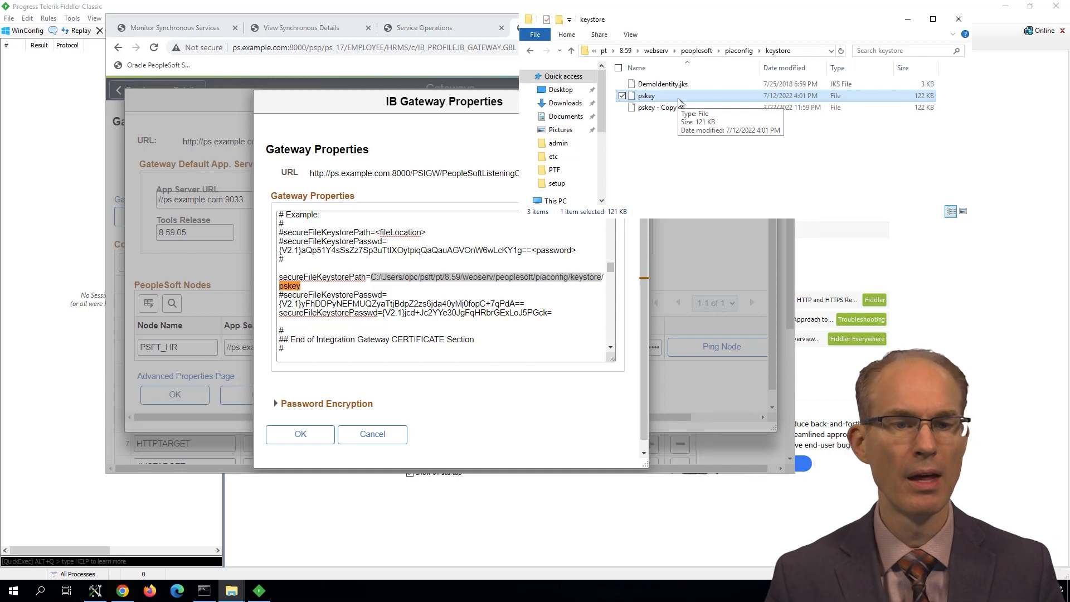
pyautogui.moveTo(608, 94)
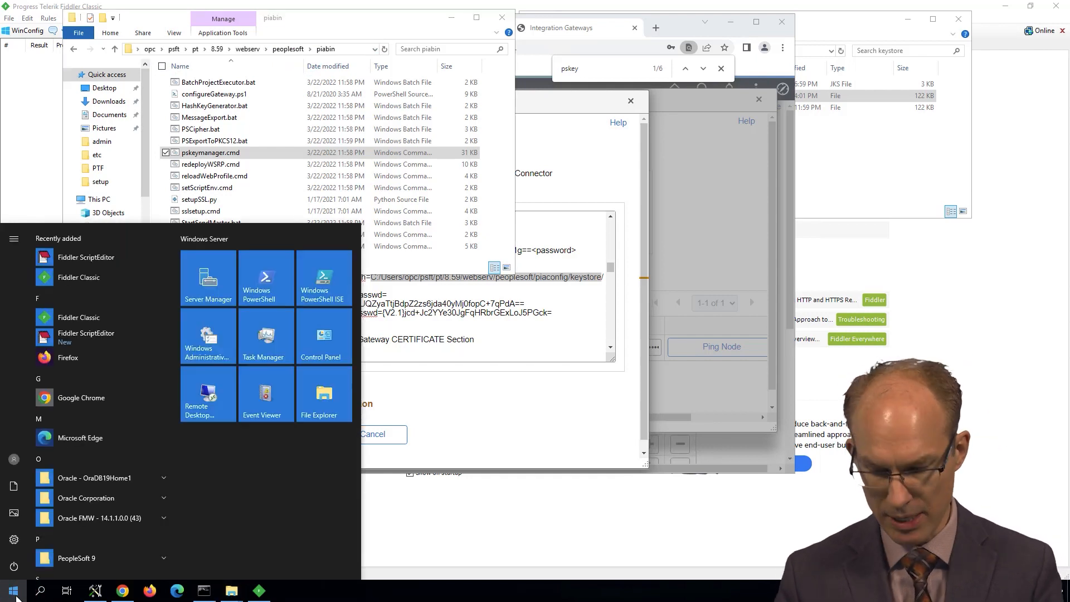
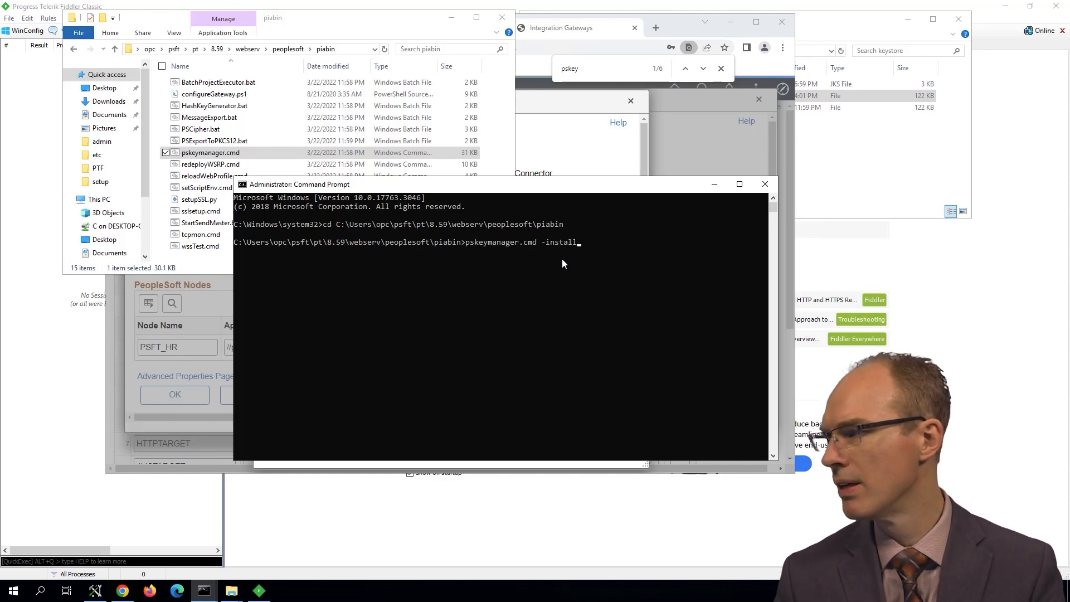
# Step: Open Command Prompt in the piabin folder and start pskeymanager.cmd
pyautogui.press('Backspace')
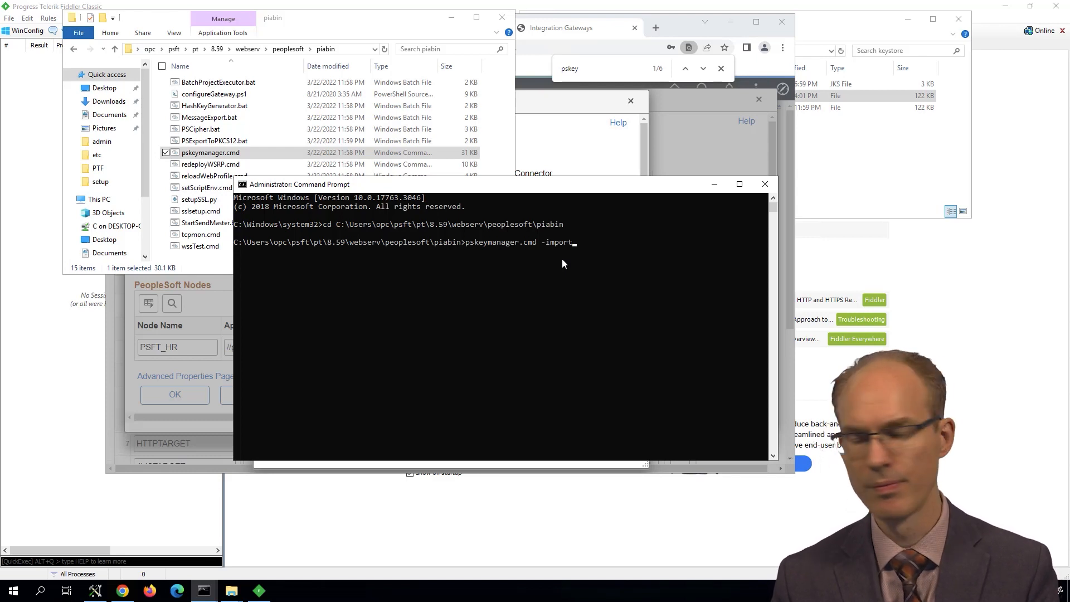
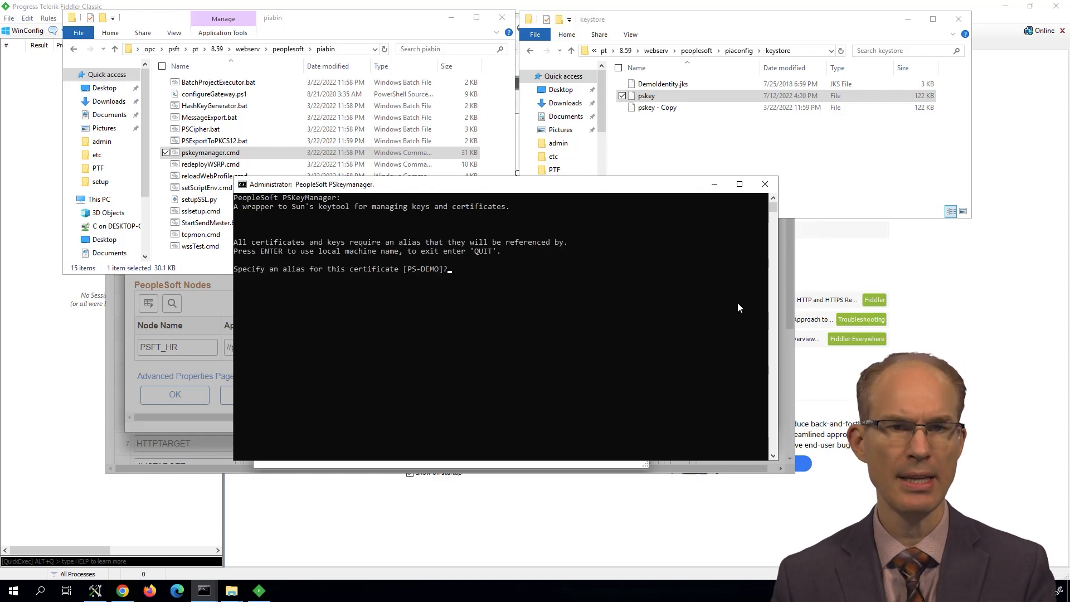
# Step: Import FiddlerRoot.cer under alias Fiddler and answer yes to trust it
pyautogui.write('Fiddler')
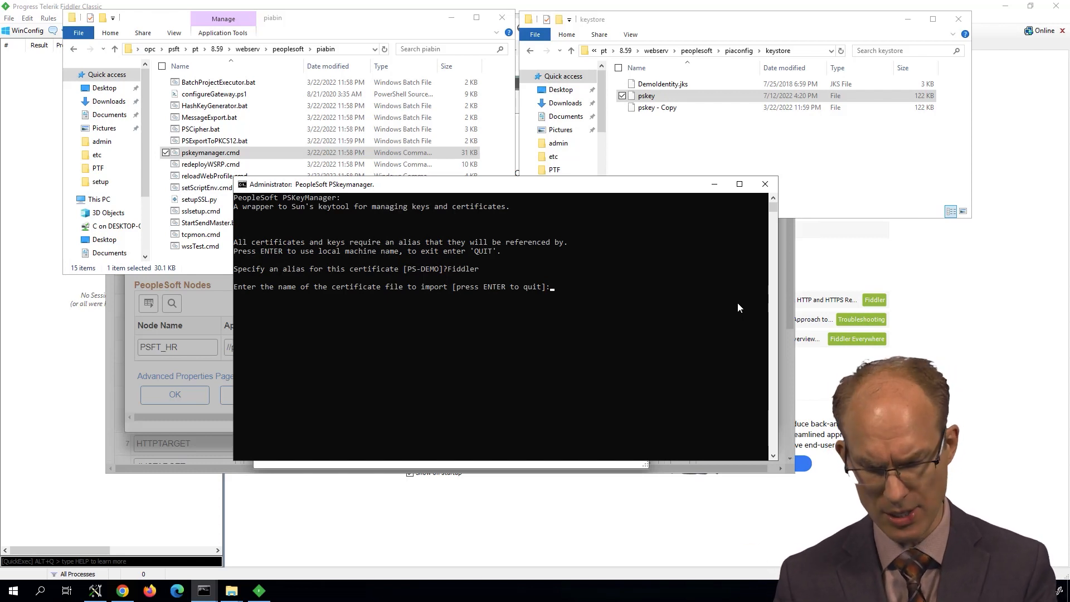
pyautogui.write('c:\\users\\opc\\desktop\\FiddlerRoot.cer')
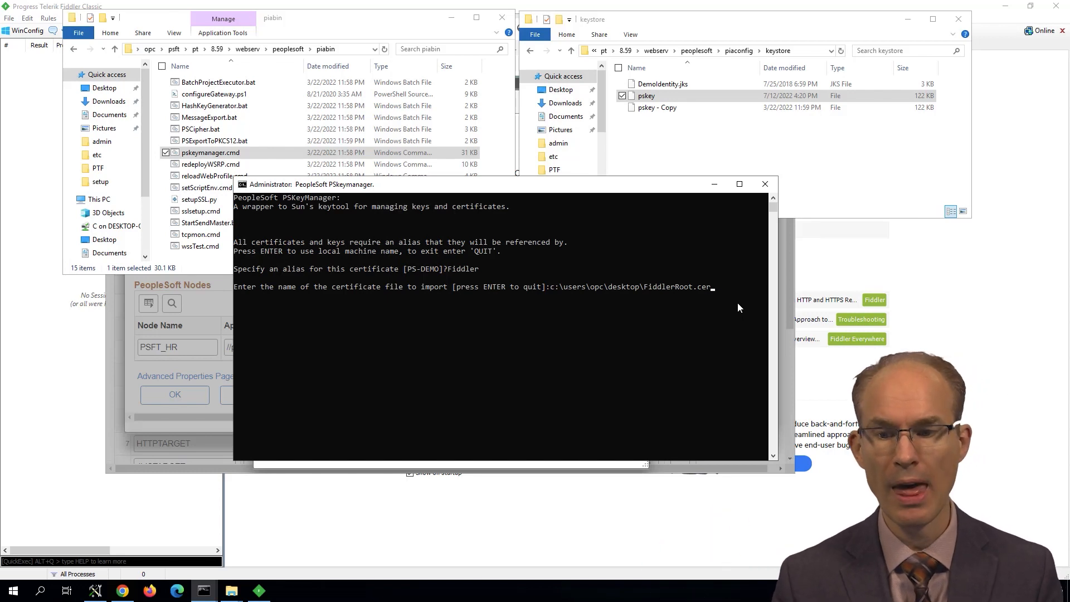
pyautogui.press('enter')
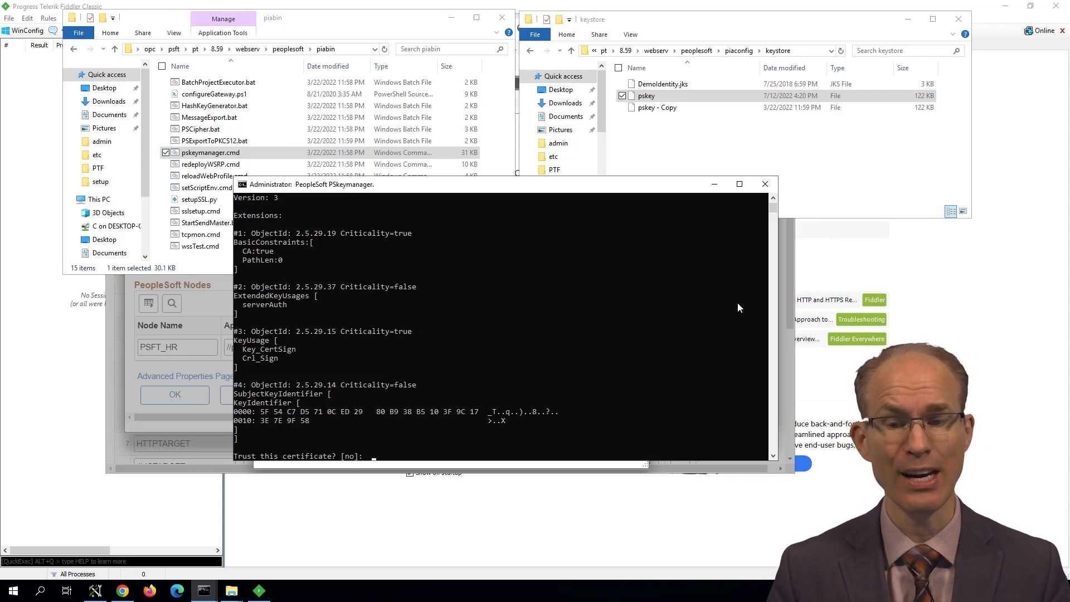
pyautogui.write('yes')
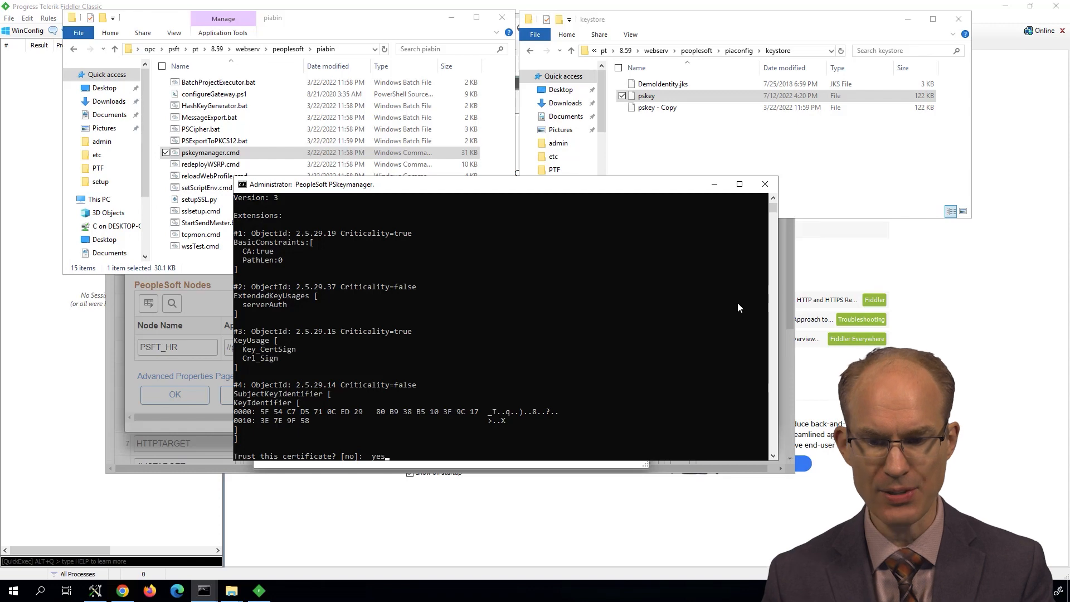
pyautogui.press('enter')
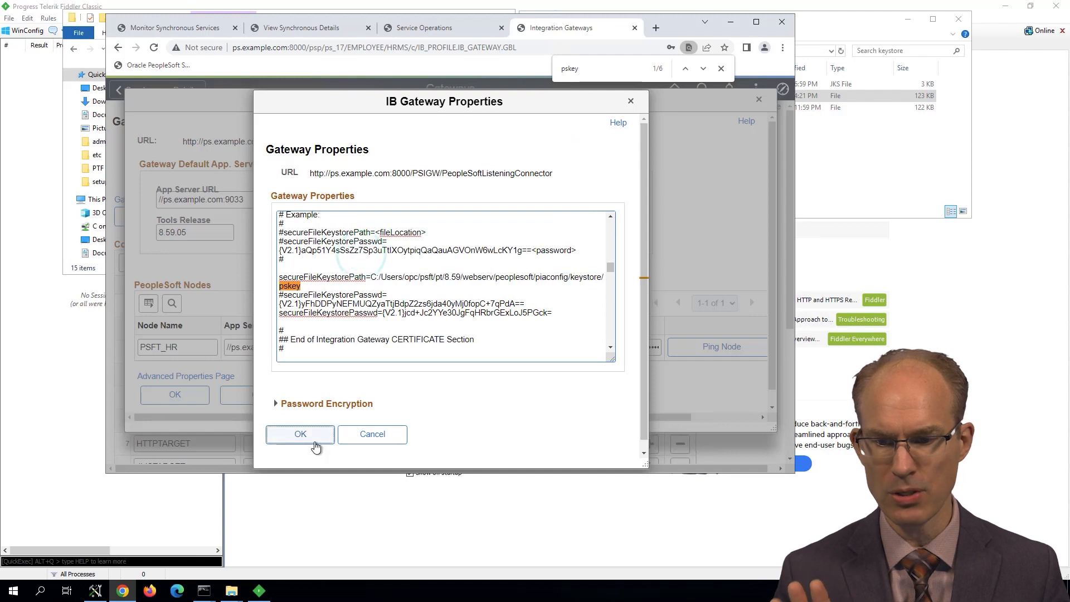
# Step: Accept gateway properties and node configuration, then shut down the domain with option 2 and Y
pyautogui.click(300, 434)
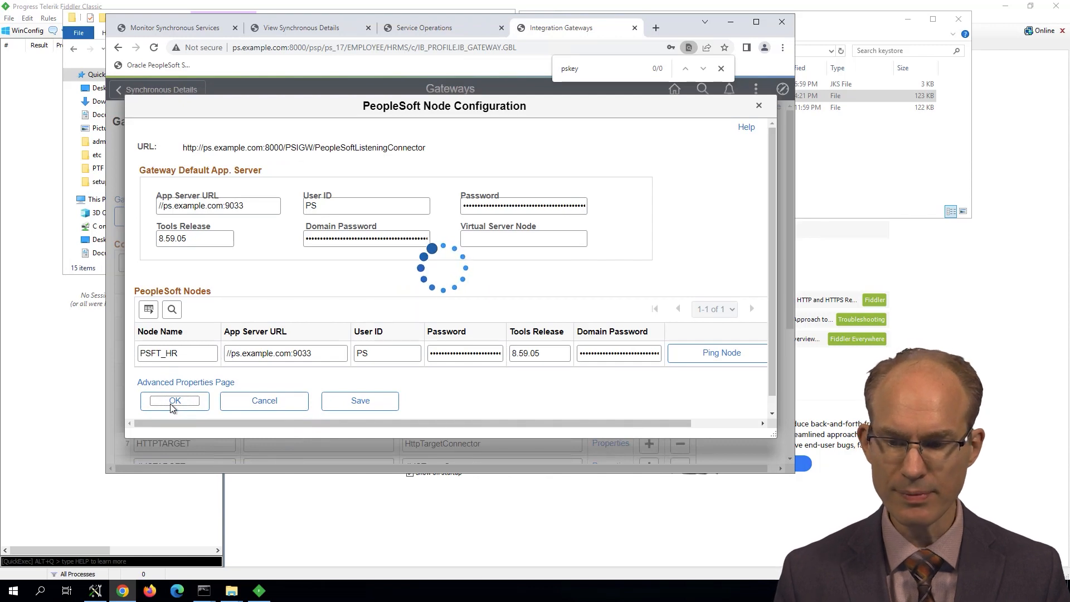
pyautogui.click(174, 400)
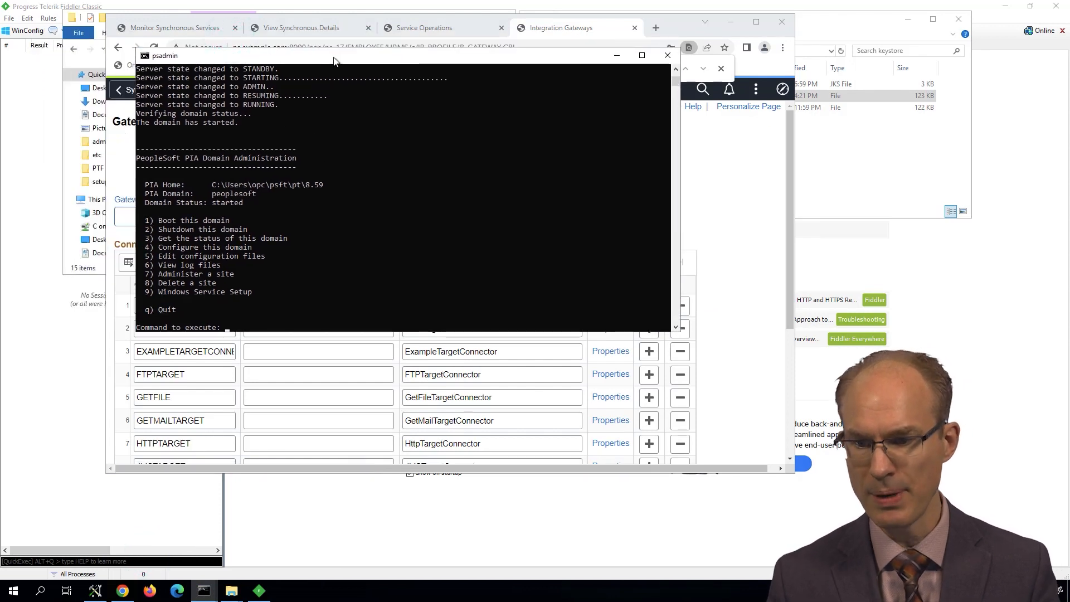
pyautogui.write('2')
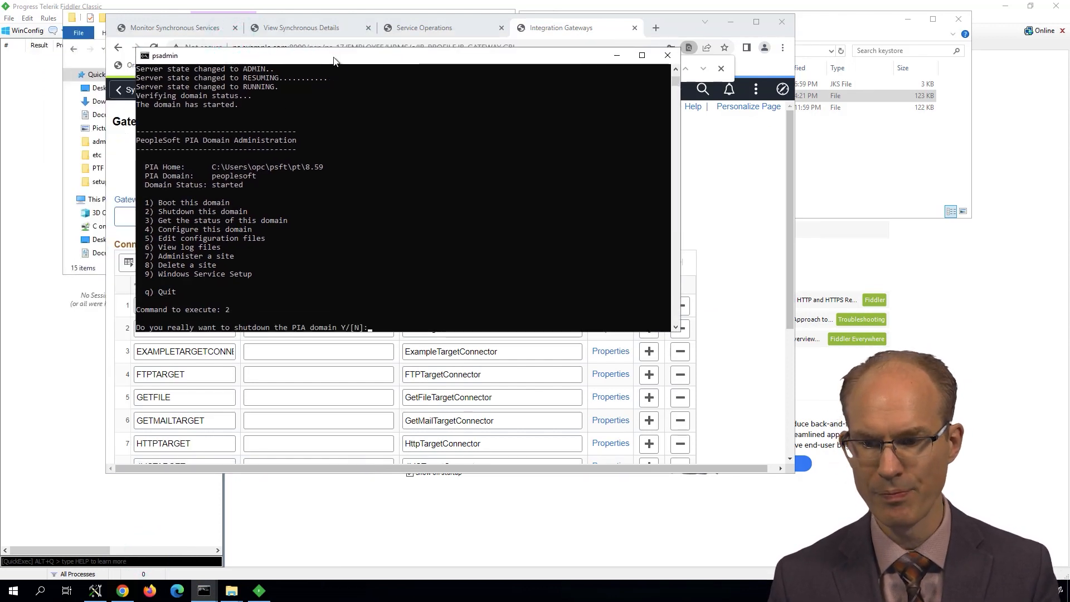
pyautogui.write('Y')
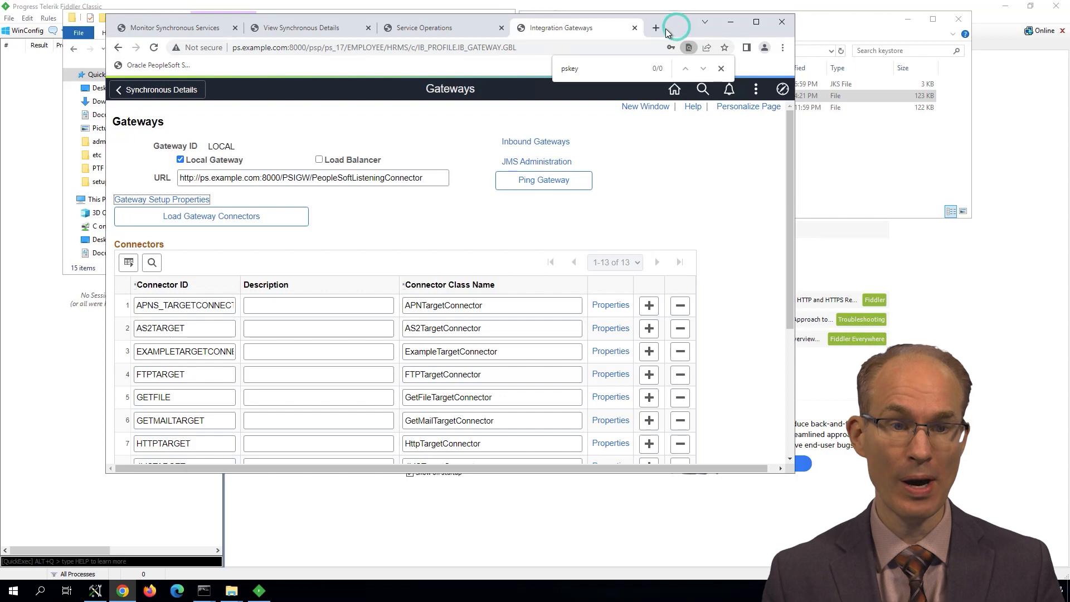
pyautogui.click(656, 27)
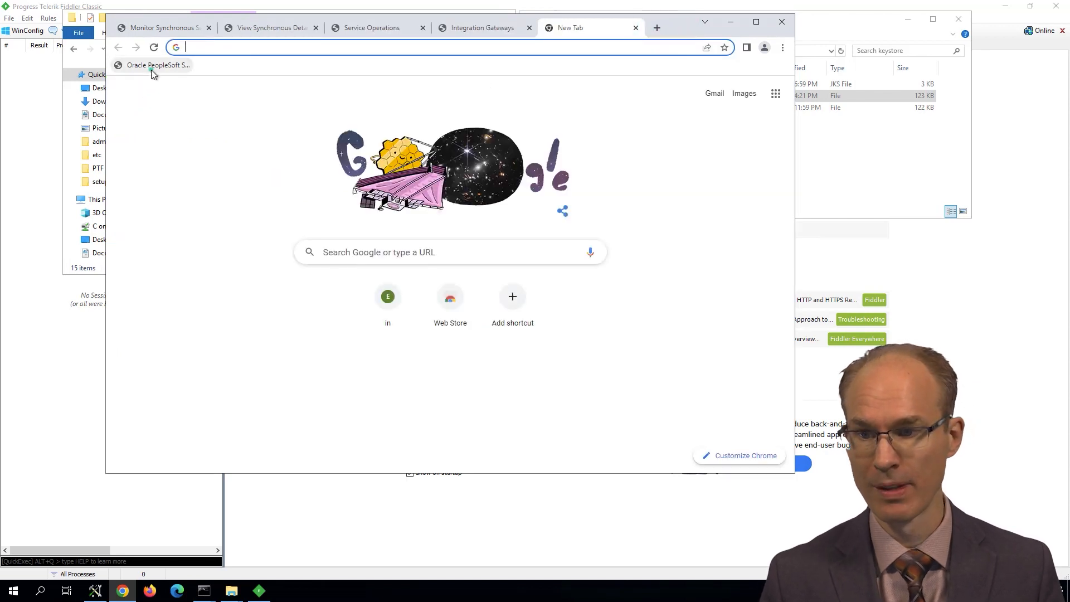
pyautogui.click(159, 65)
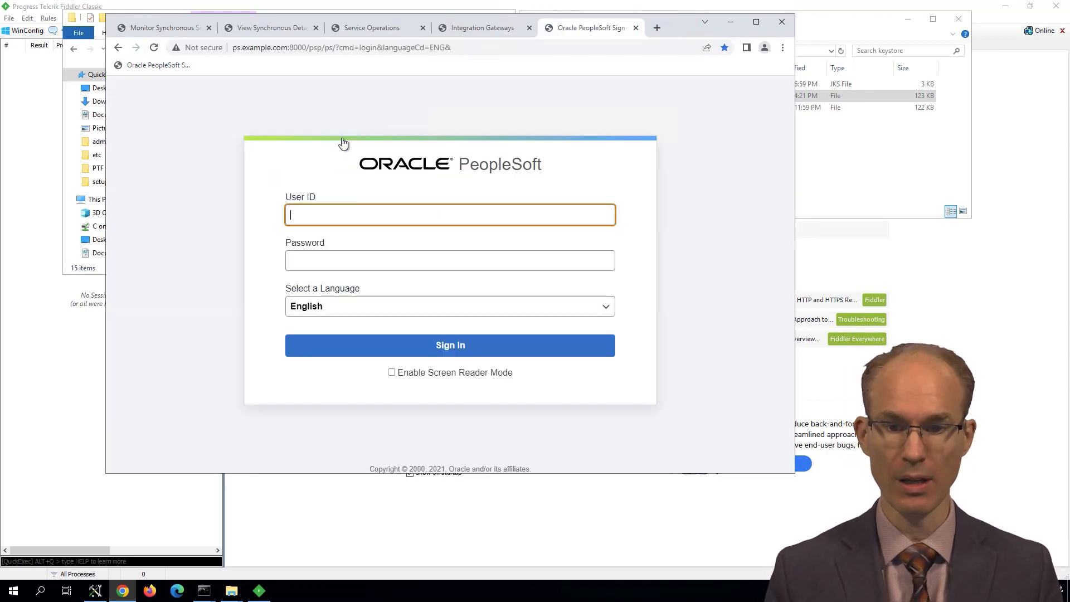
pyautogui.write('••')
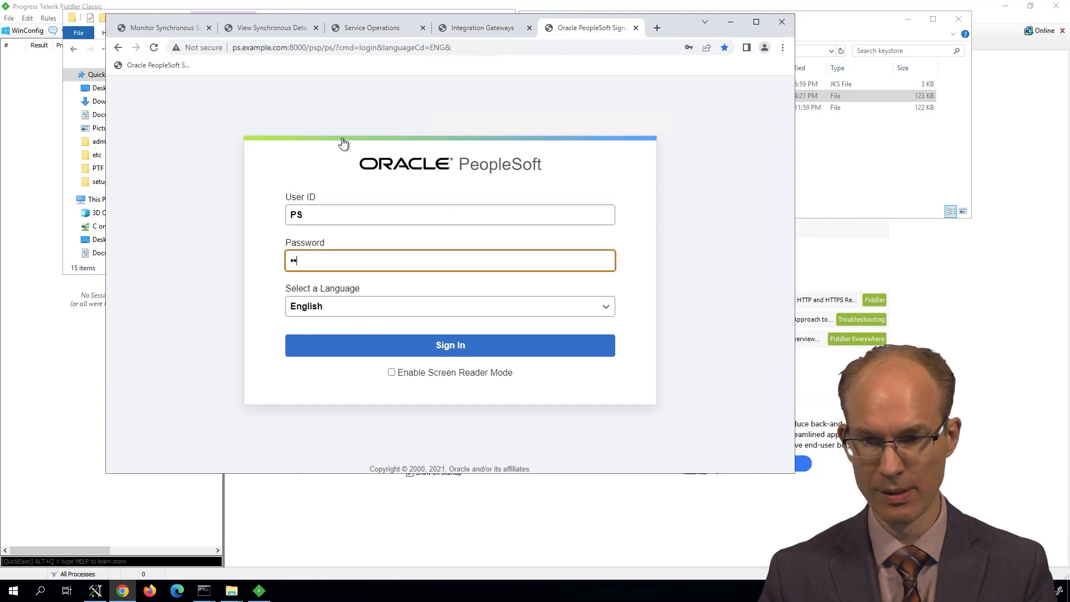
pyautogui.click(450, 345)
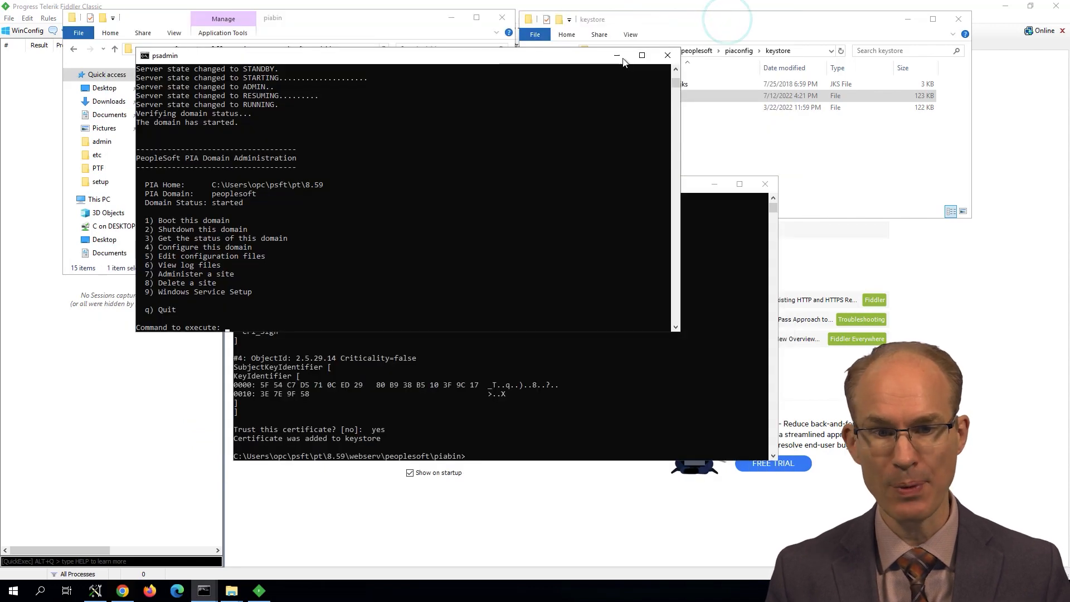
# Step: Minimize psadmin and run the JSM_SMS_TEST program from Application Designer, confirming the request
pyautogui.click(640, 56)
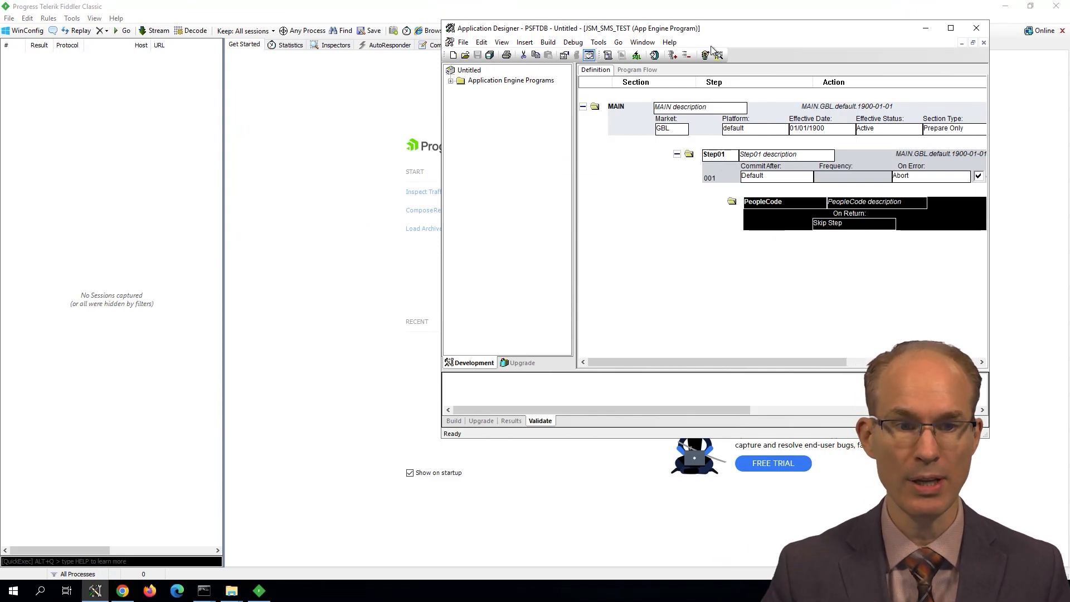
pyautogui.moveTo(136, 124)
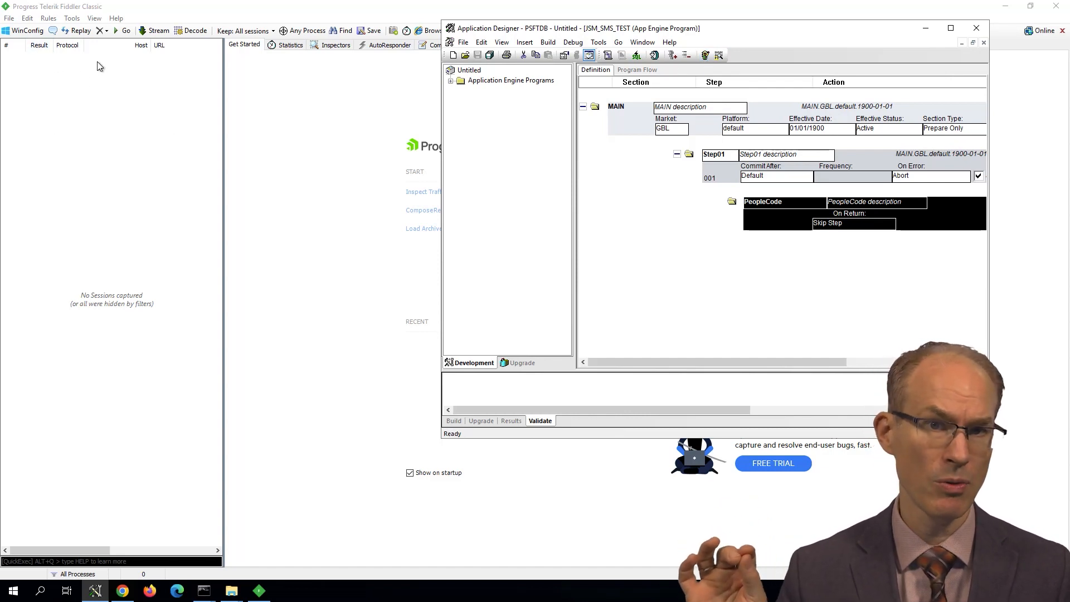
pyautogui.moveTo(705, 55)
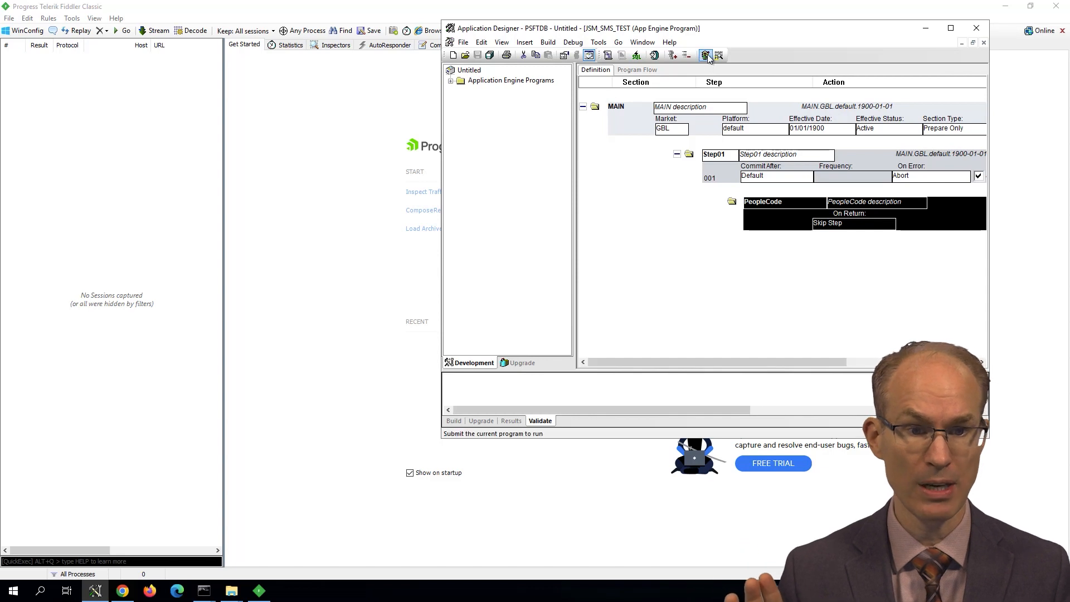
pyautogui.click(706, 55)
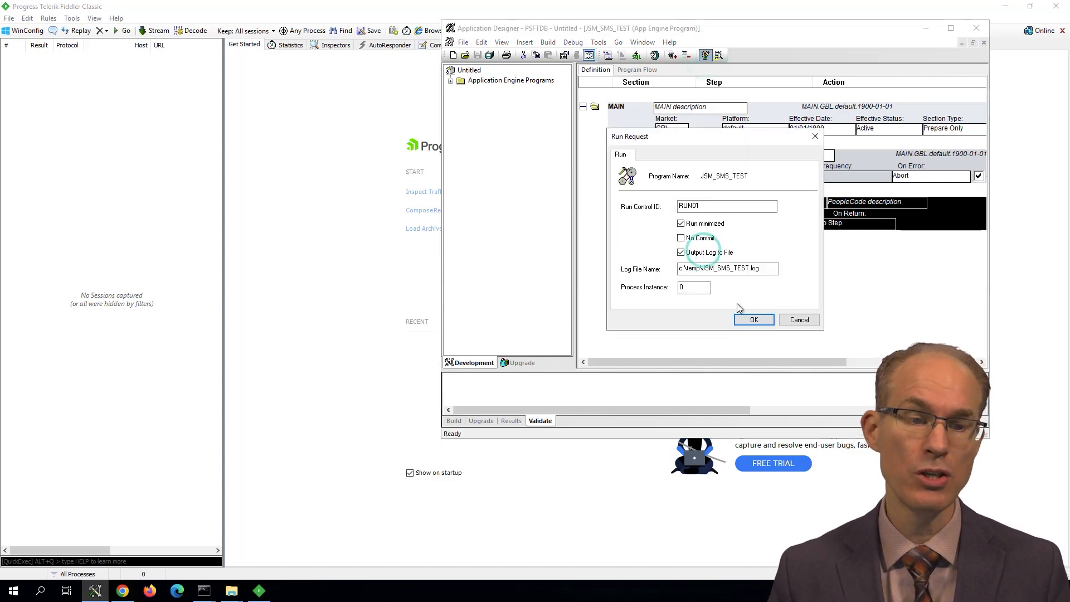
pyautogui.click(754, 319)
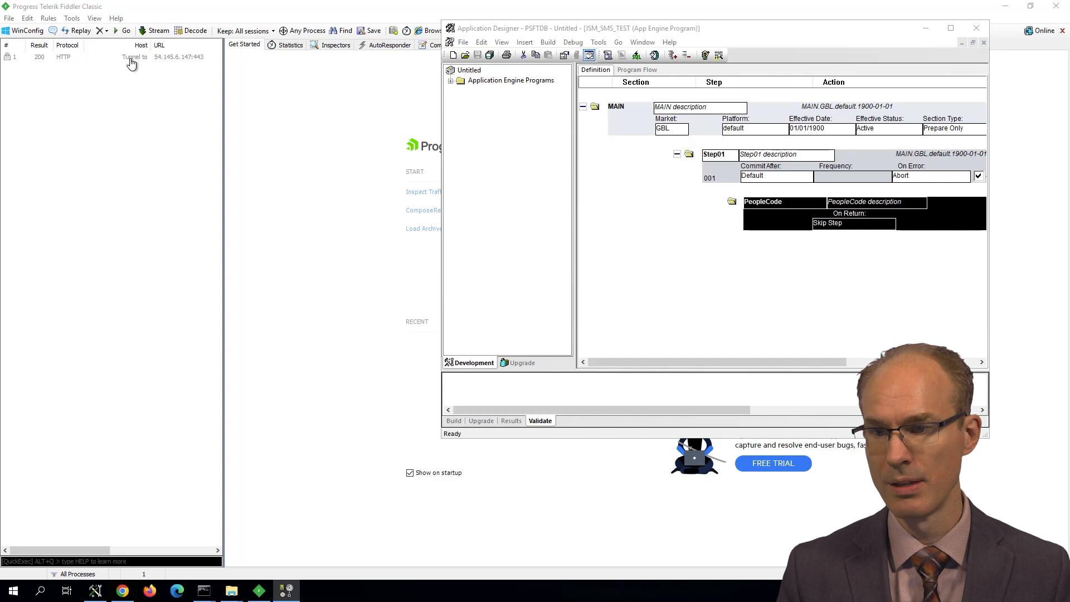
pyautogui.moveTo(21, 65)
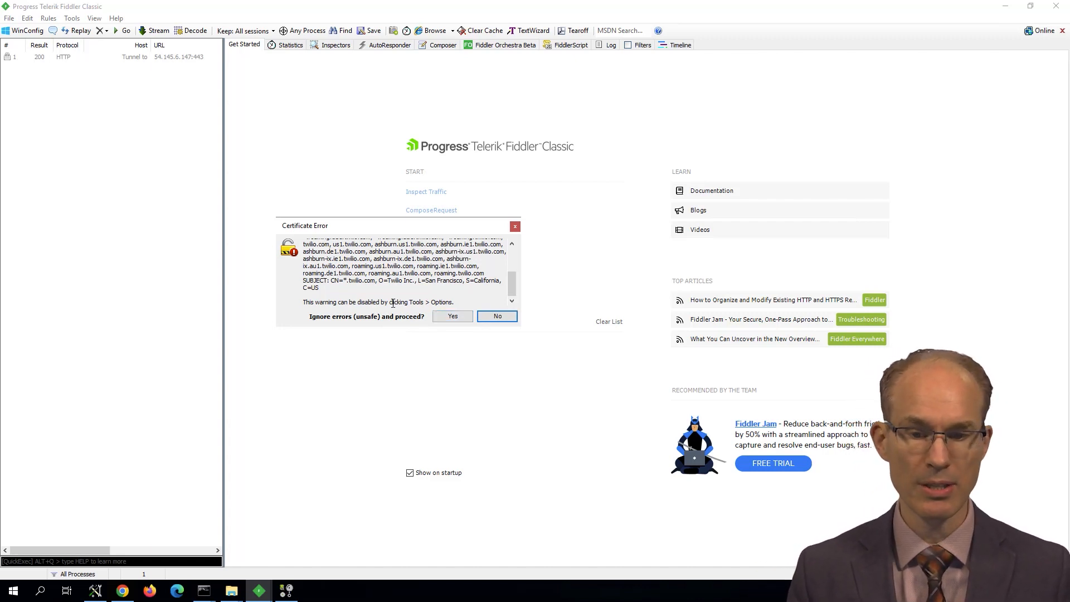
# Step: Accept the certificate error and select the 401 api.twilio.com session
pyautogui.click(452, 316)
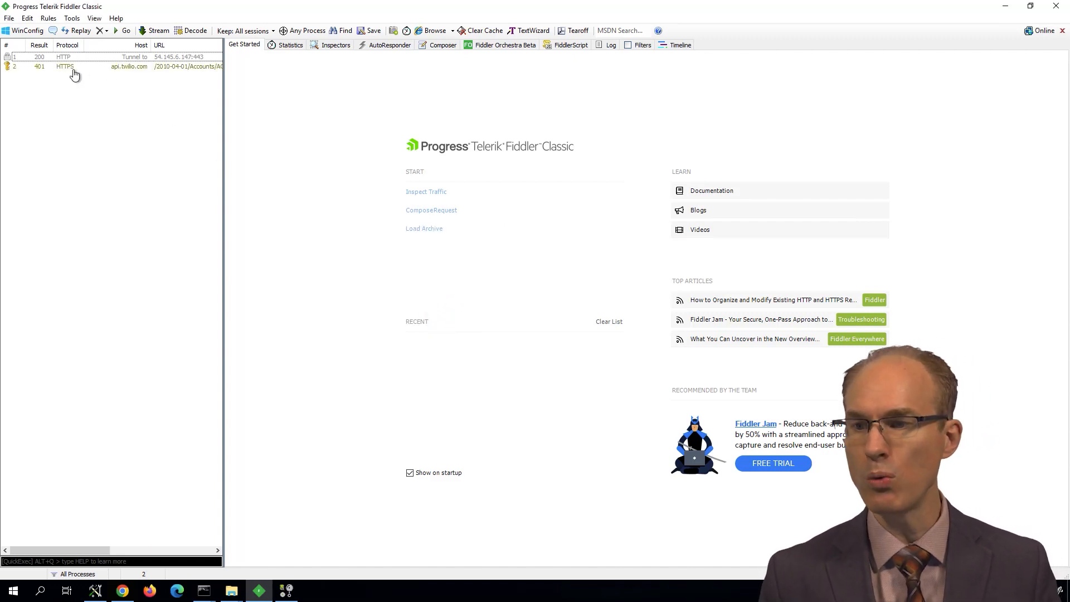
pyautogui.click(74, 66)
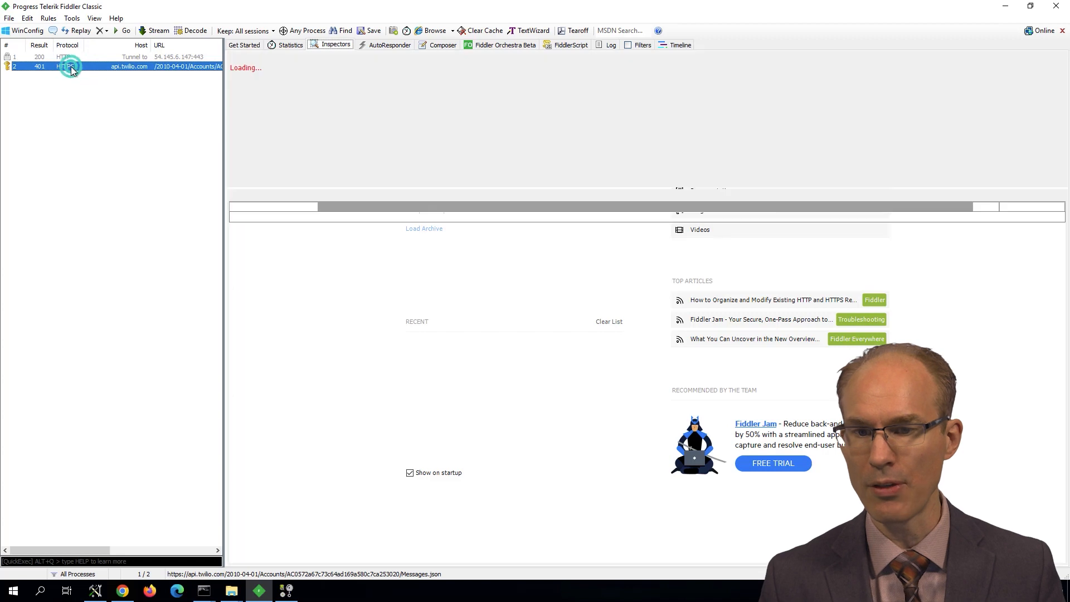
# Step: View the 401 response as text and copy the request's Basic Authorization header value
pyautogui.click(68, 66)
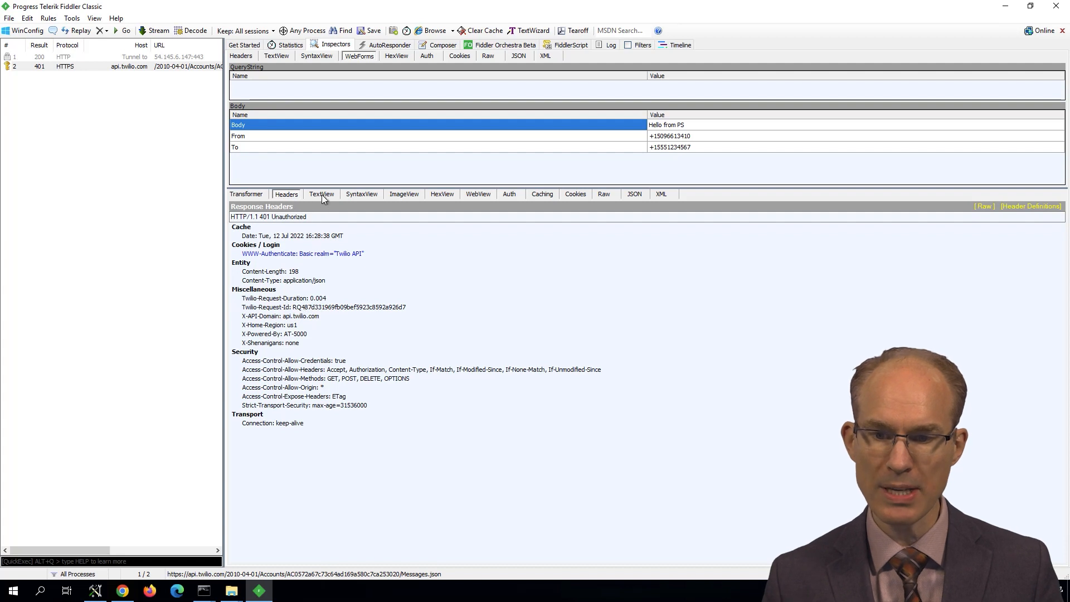
pyautogui.click(322, 194)
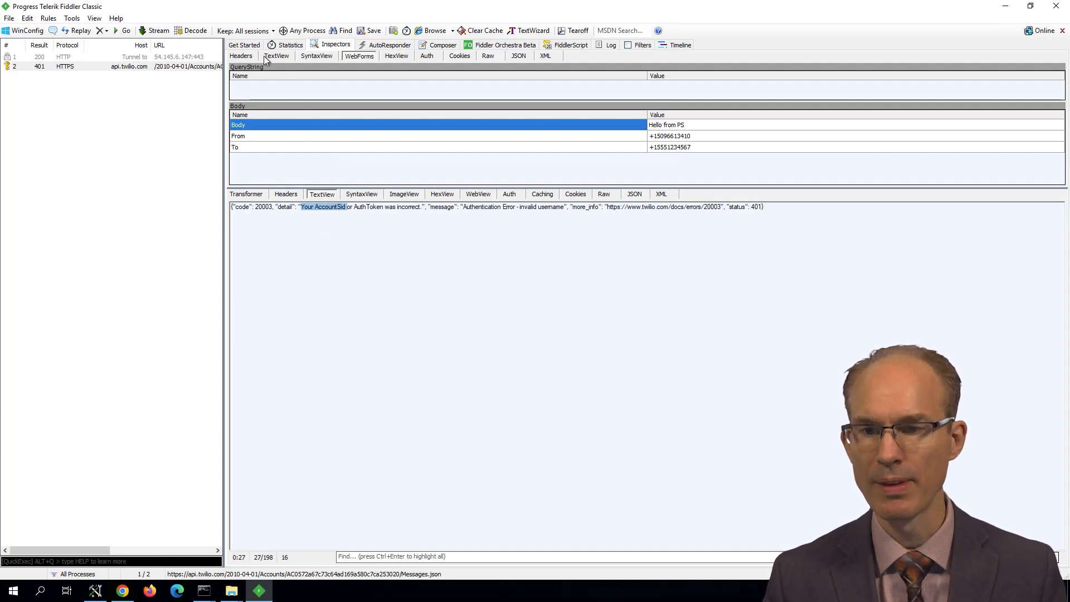
pyautogui.click(241, 55)
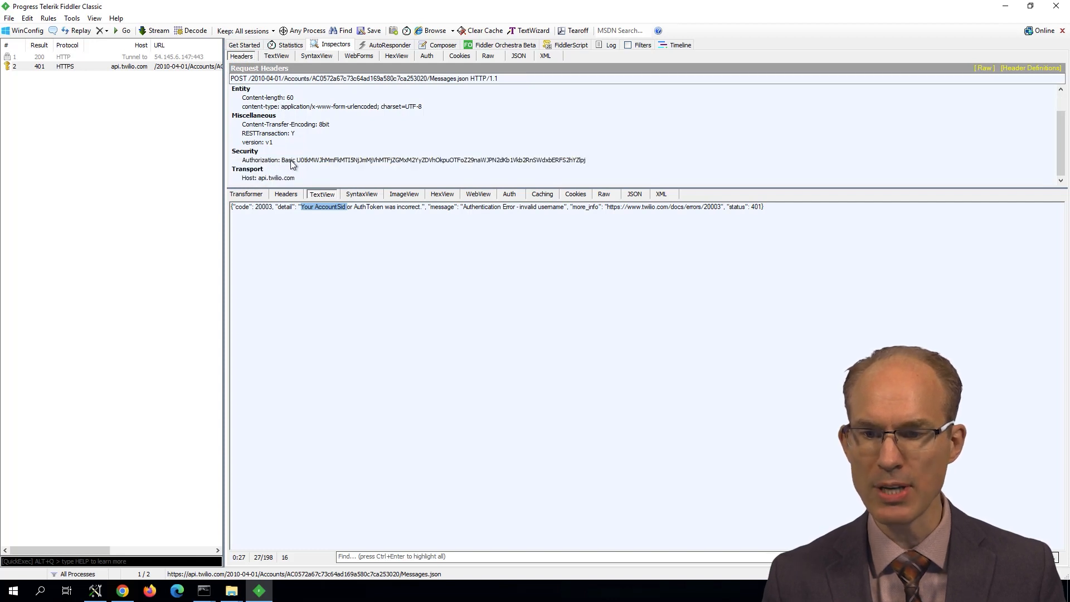
pyautogui.doubleClick(410, 160)
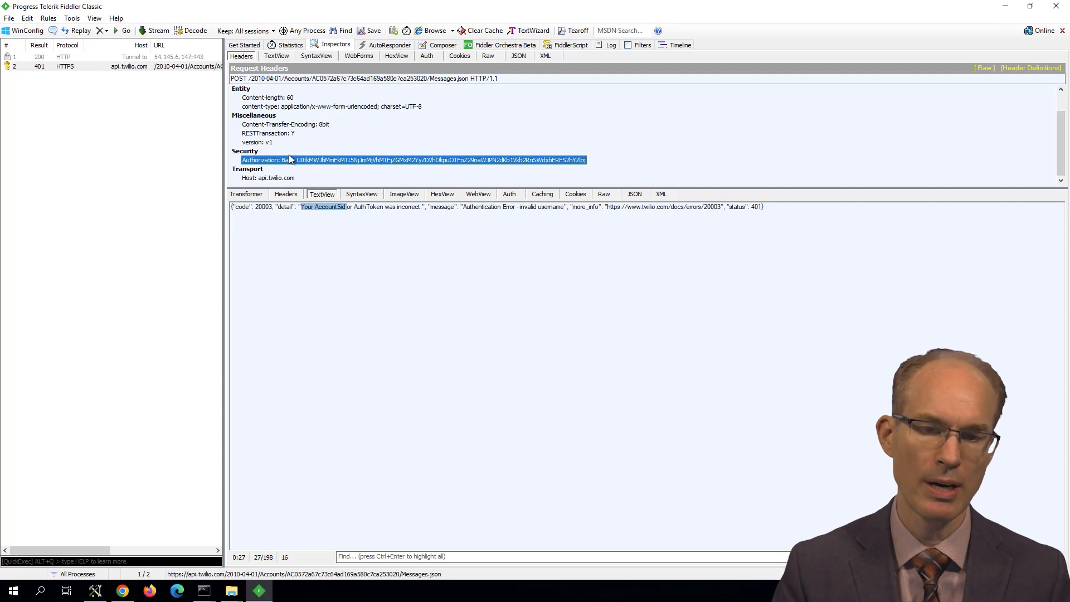
pyautogui.click(300, 160)
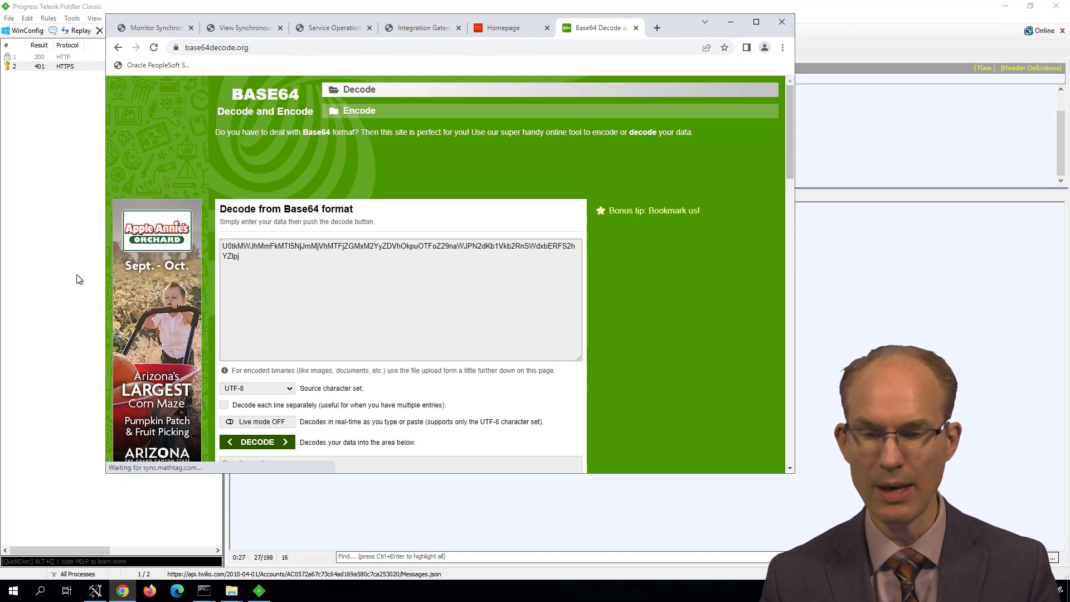
# Step: Scroll the Base64 Decode page down to the decoded account ID and token
pyautogui.scroll(-3)
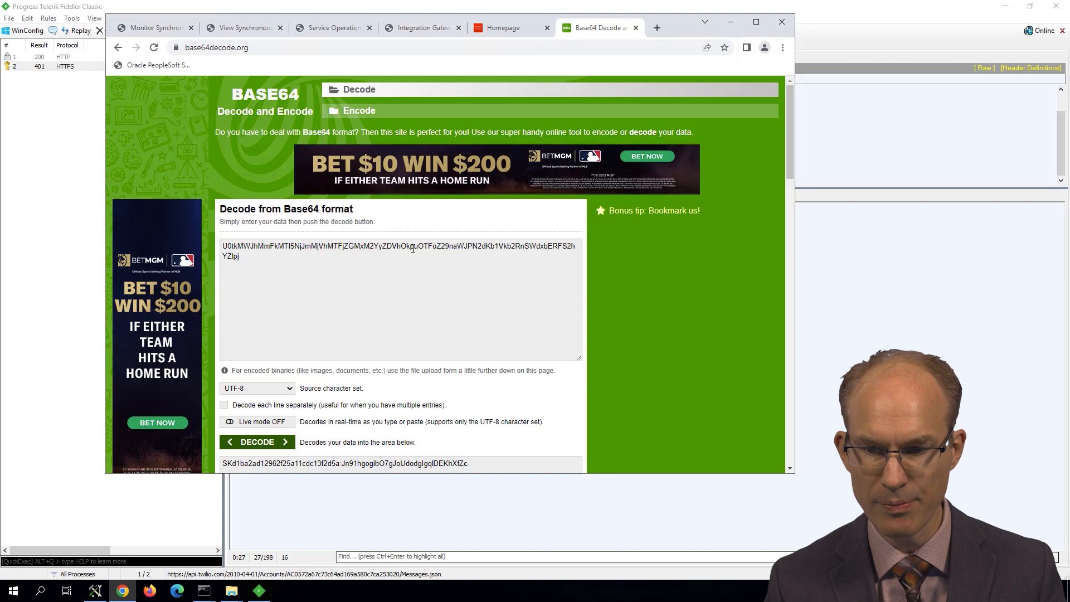
pyautogui.scroll(-3)
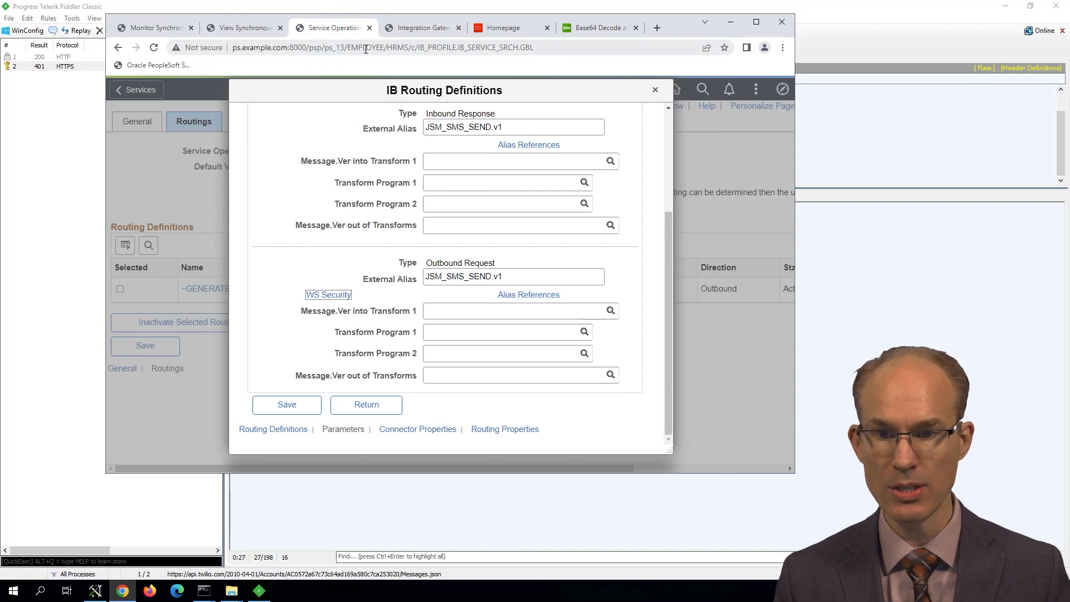
# Step: Search services for JSM and view JSM_SMS_SEND_POST's generated routing parameters
pyautogui.click(153, 47)
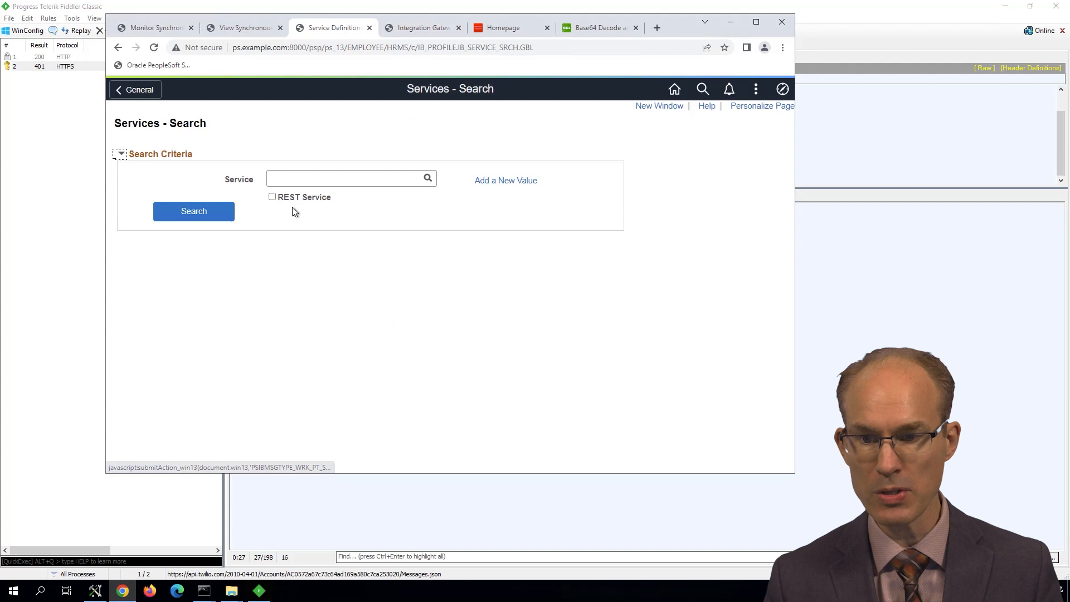
pyautogui.write('JSM')
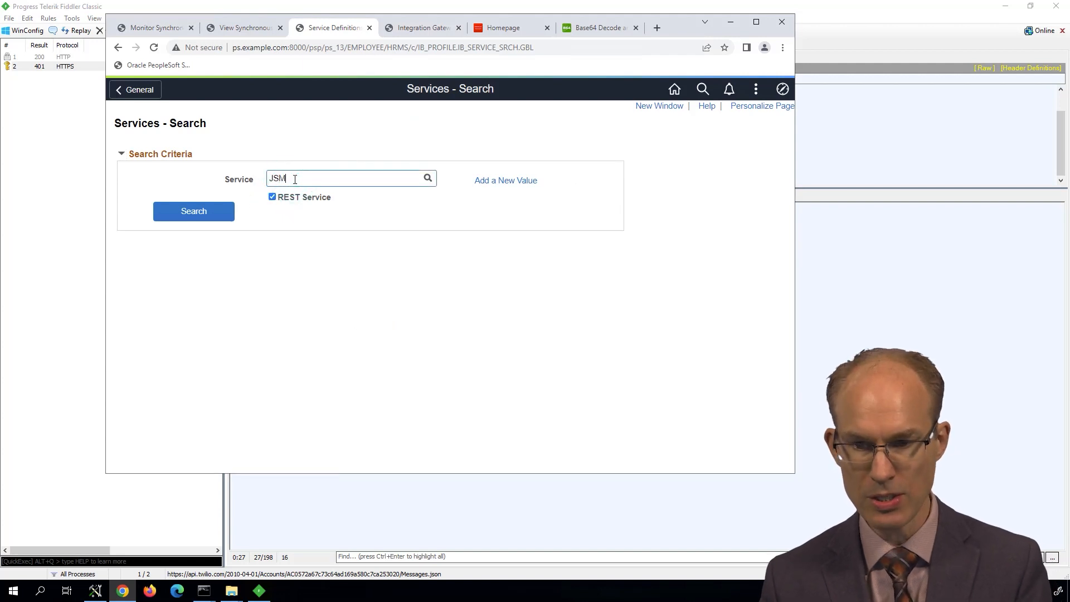
pyautogui.click(194, 211)
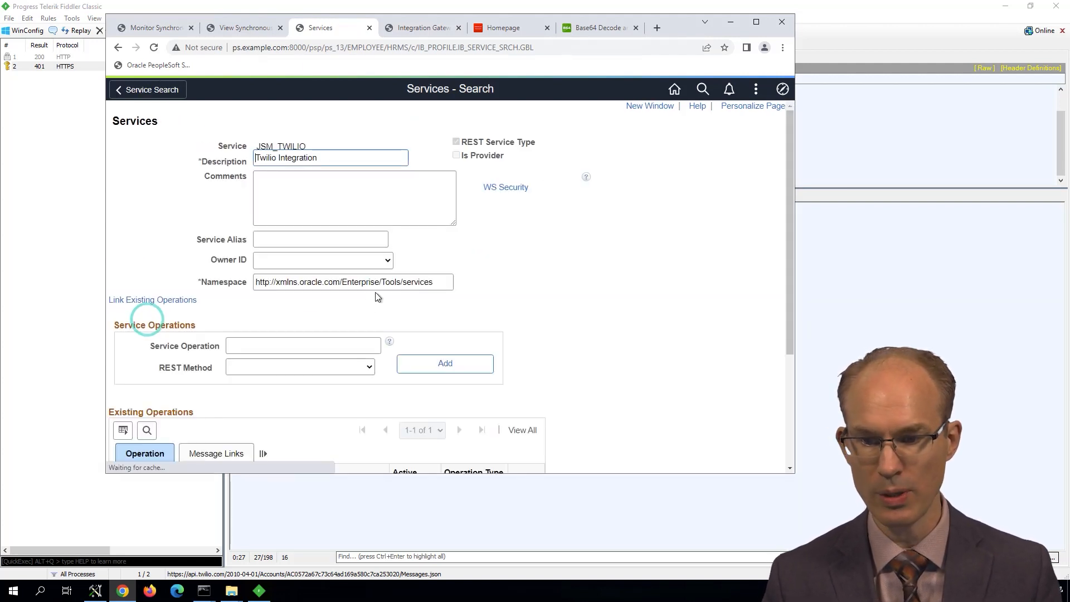
pyautogui.scroll(-3)
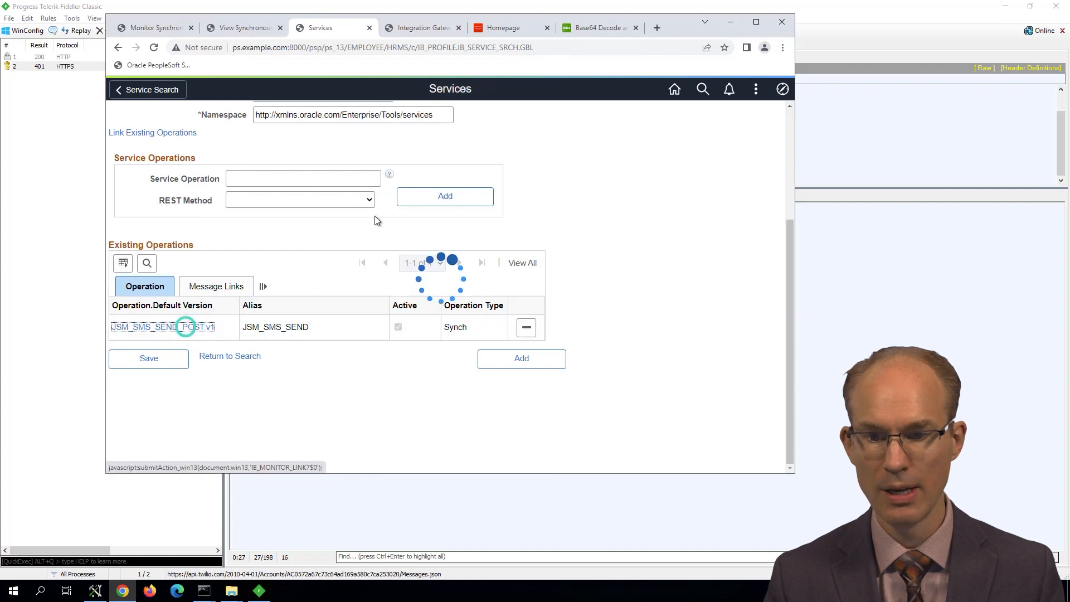
pyautogui.click(162, 327)
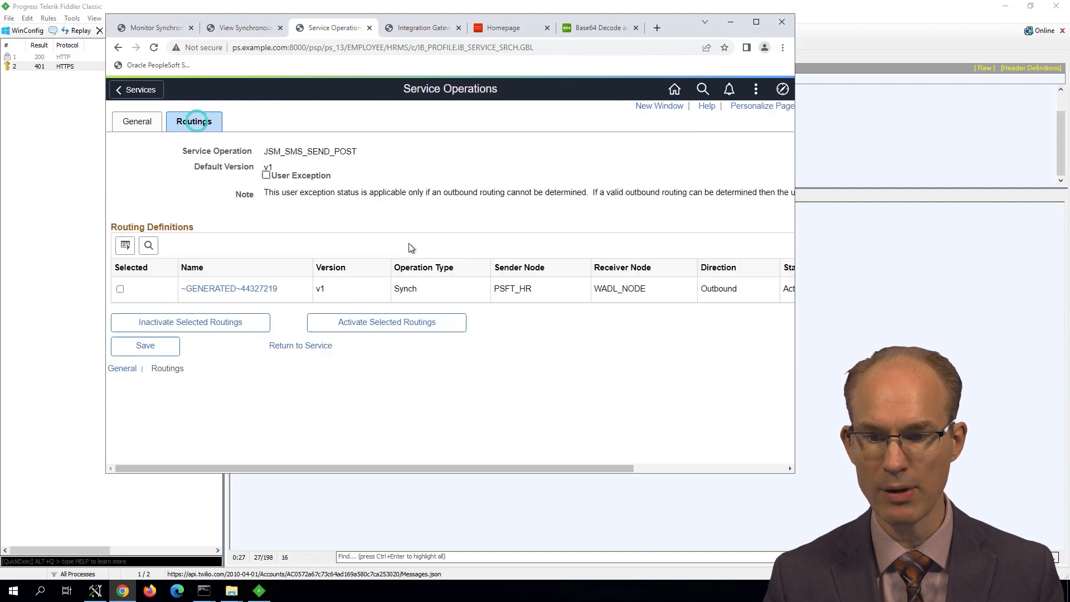
pyautogui.click(229, 288)
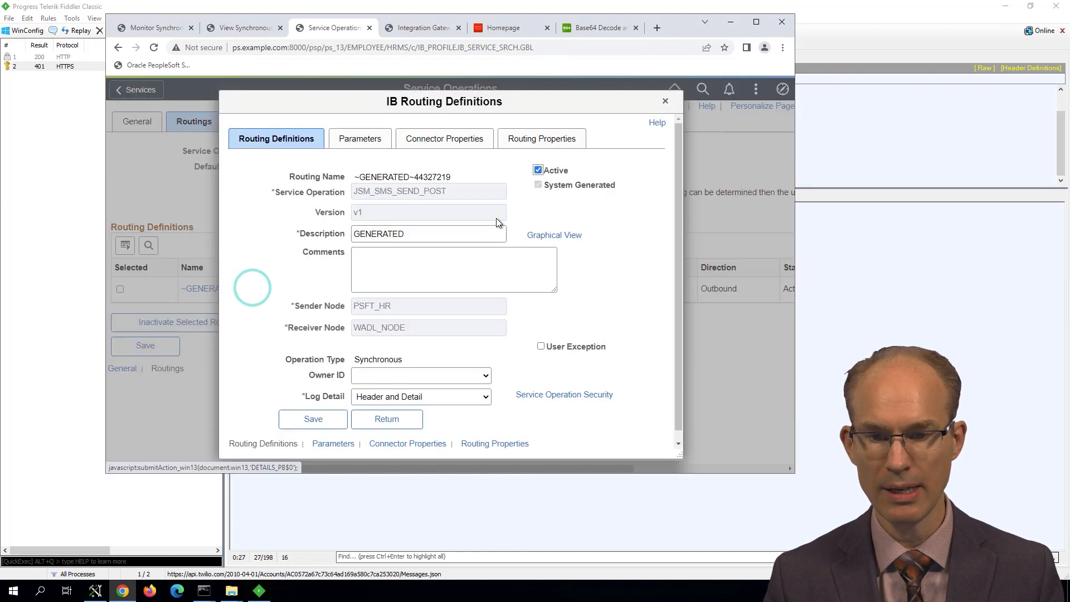
pyautogui.click(359, 138)
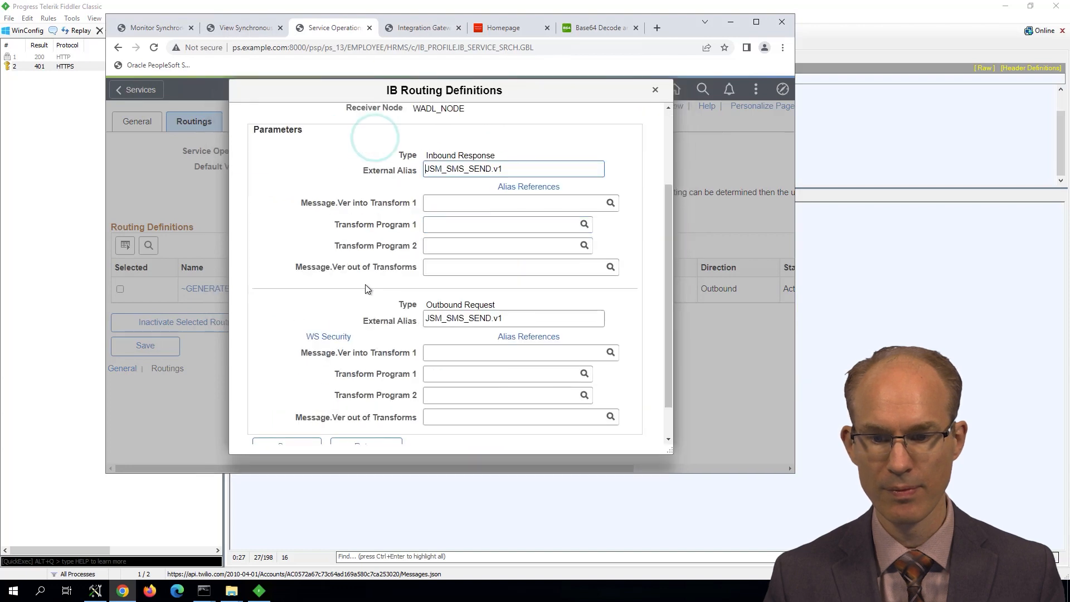
pyautogui.click(328, 336)
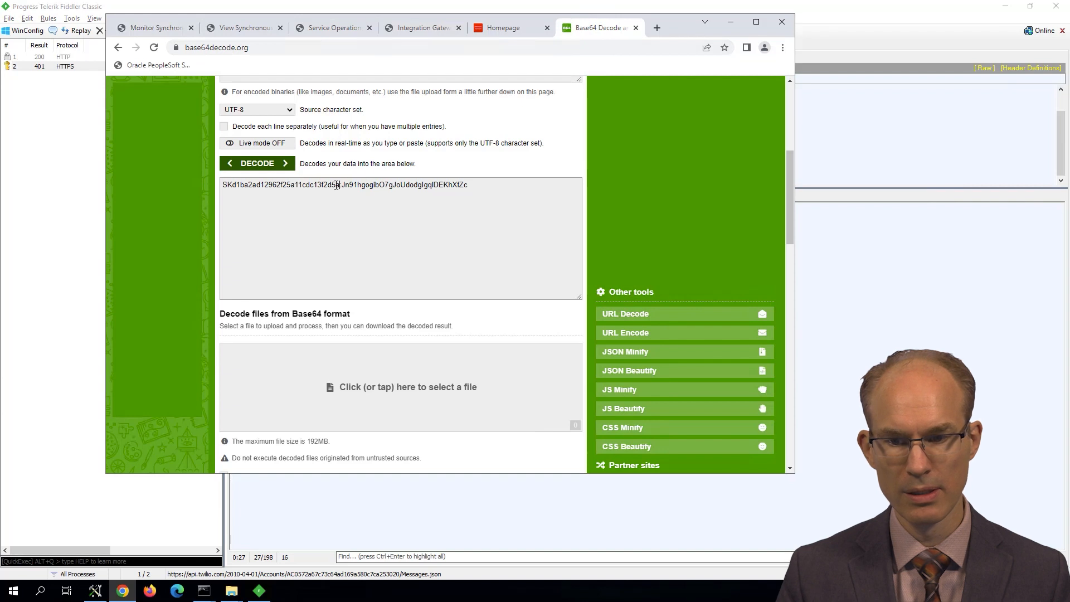
# Step: Select part of the decoded account ID and return to the routing's Basic Authentication External User ID
pyautogui.doubleClick(329, 185)
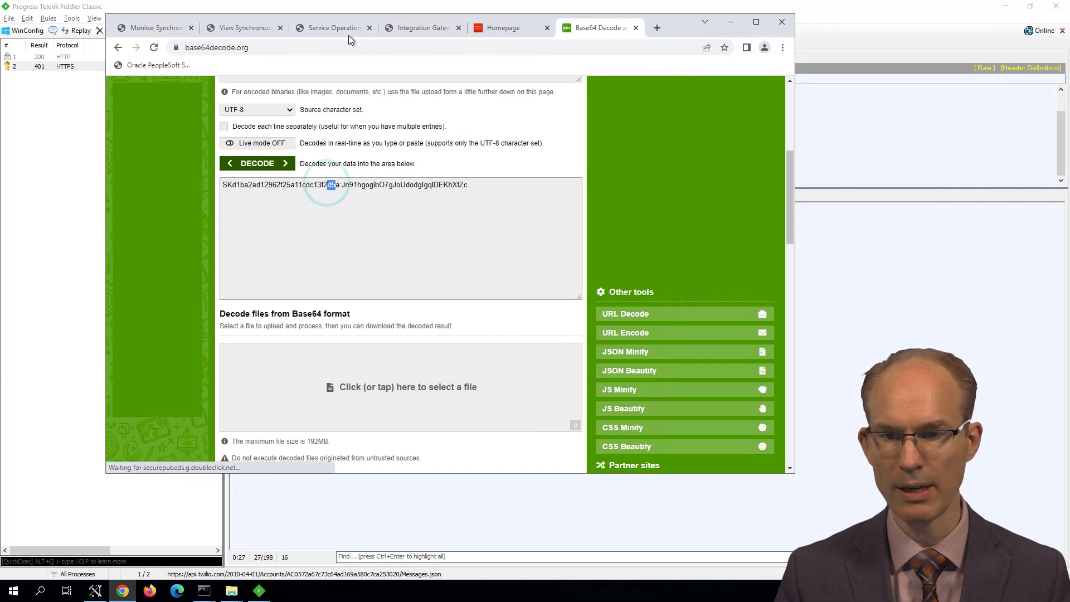
pyautogui.click(332, 27)
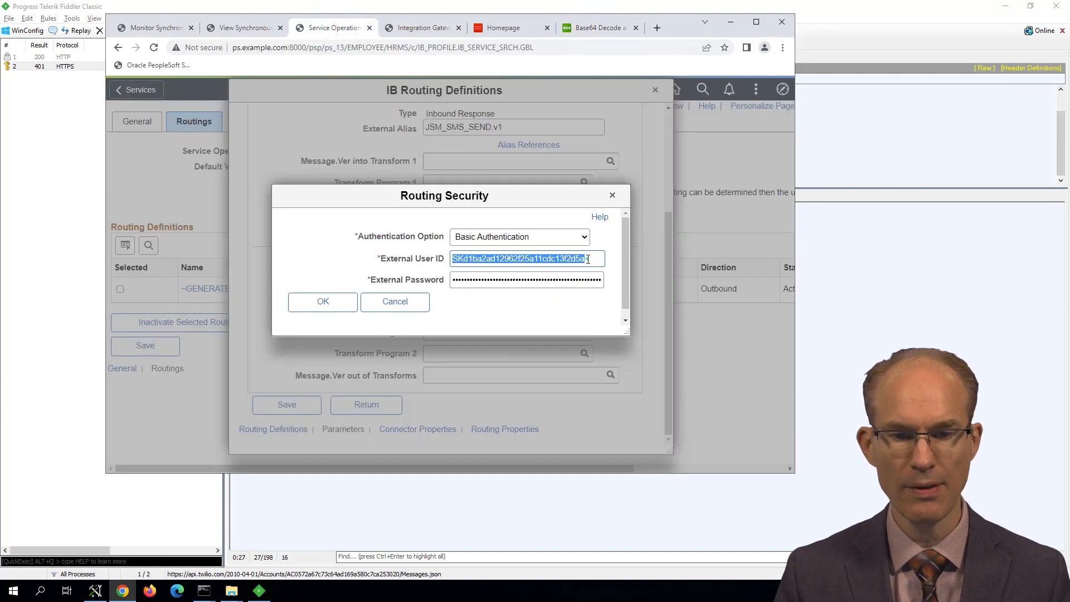